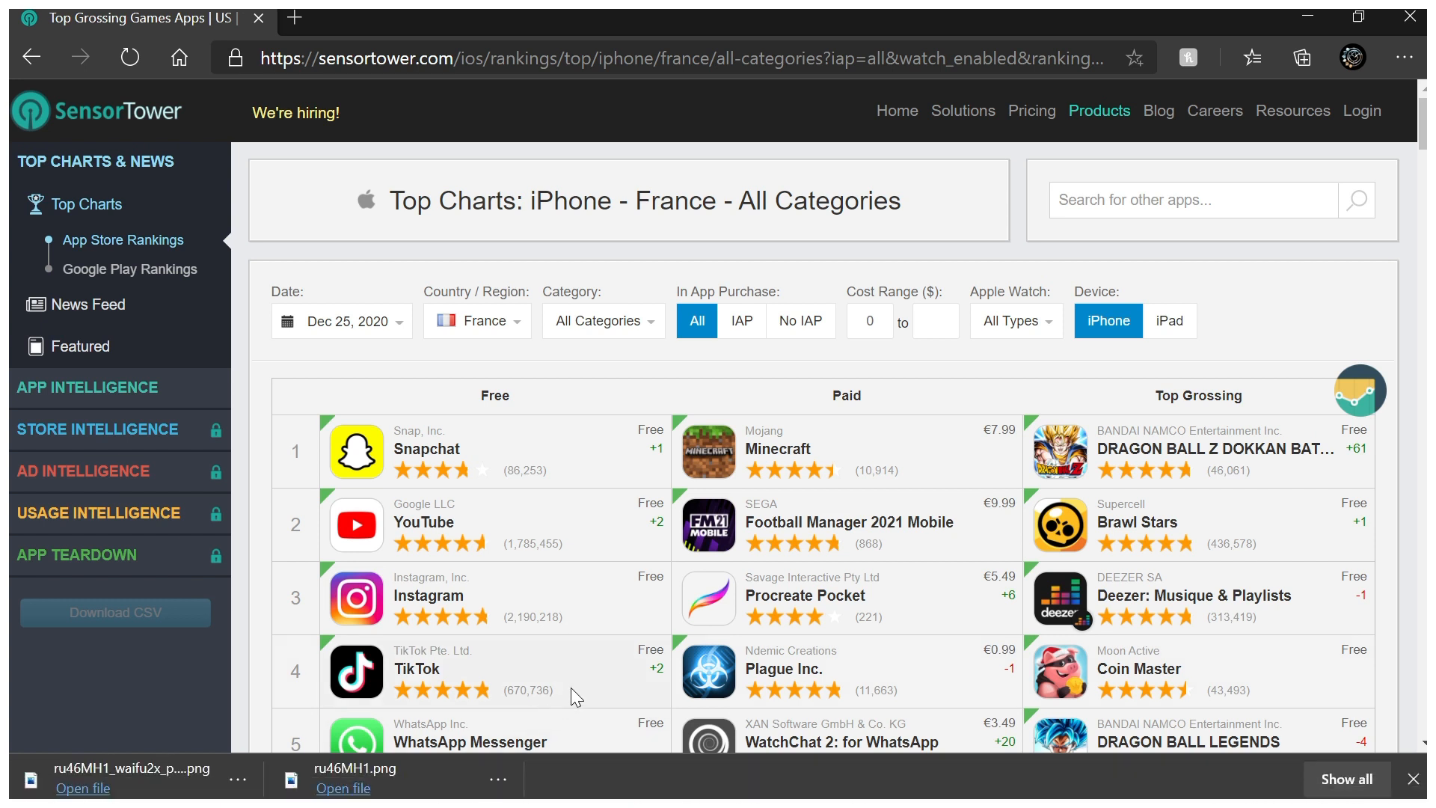
mouse_move(733, 456)
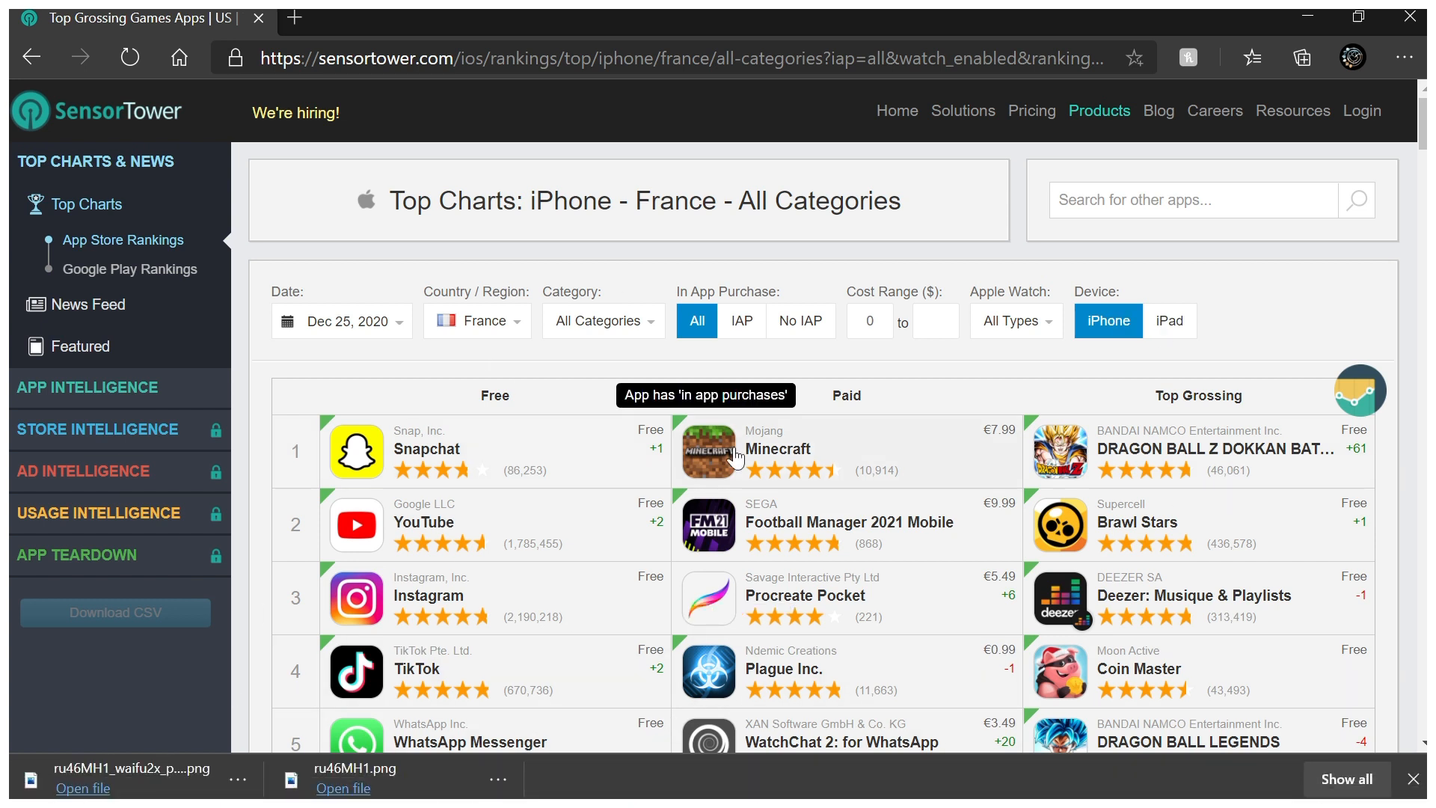
mouse_move(359, 142)
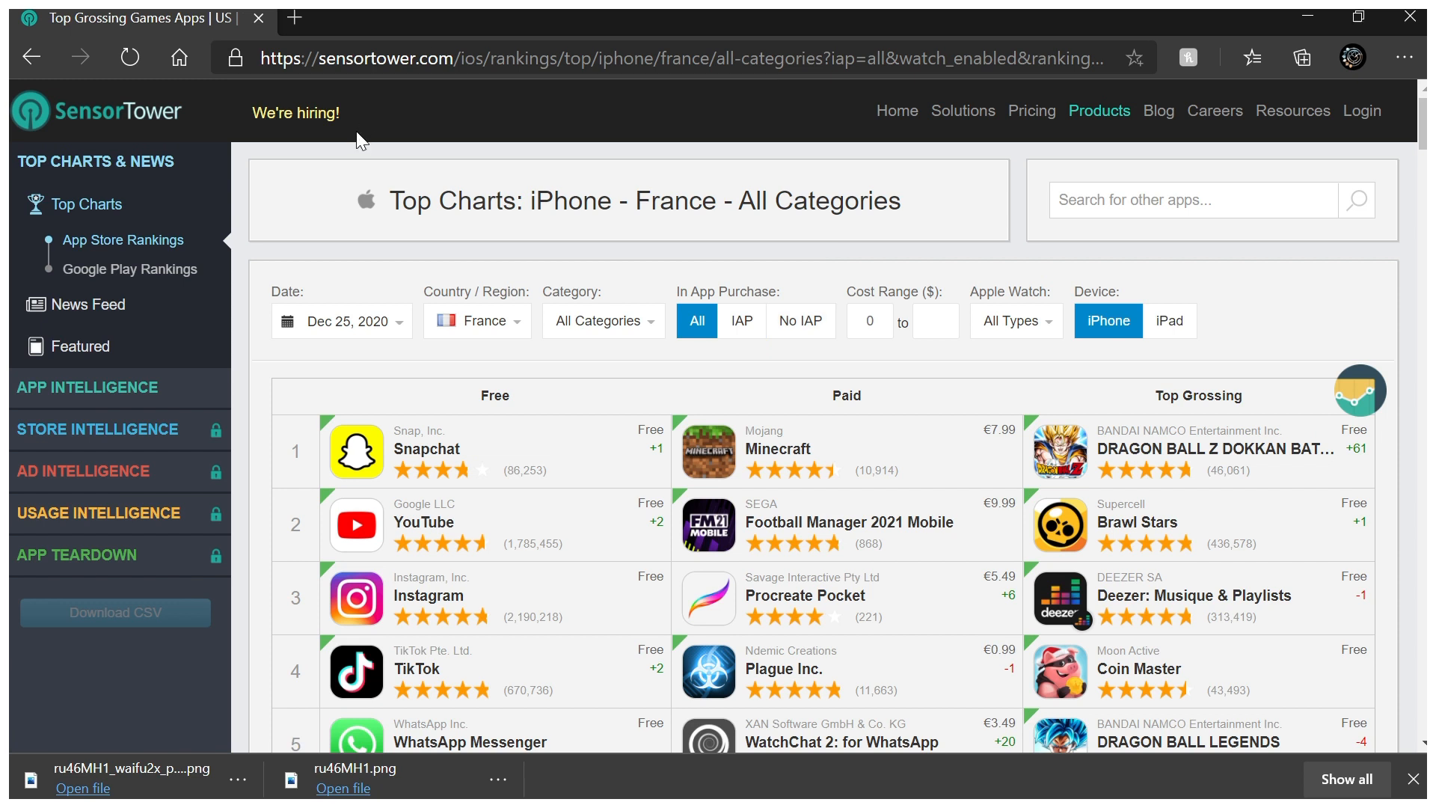
mouse_move(540, 329)
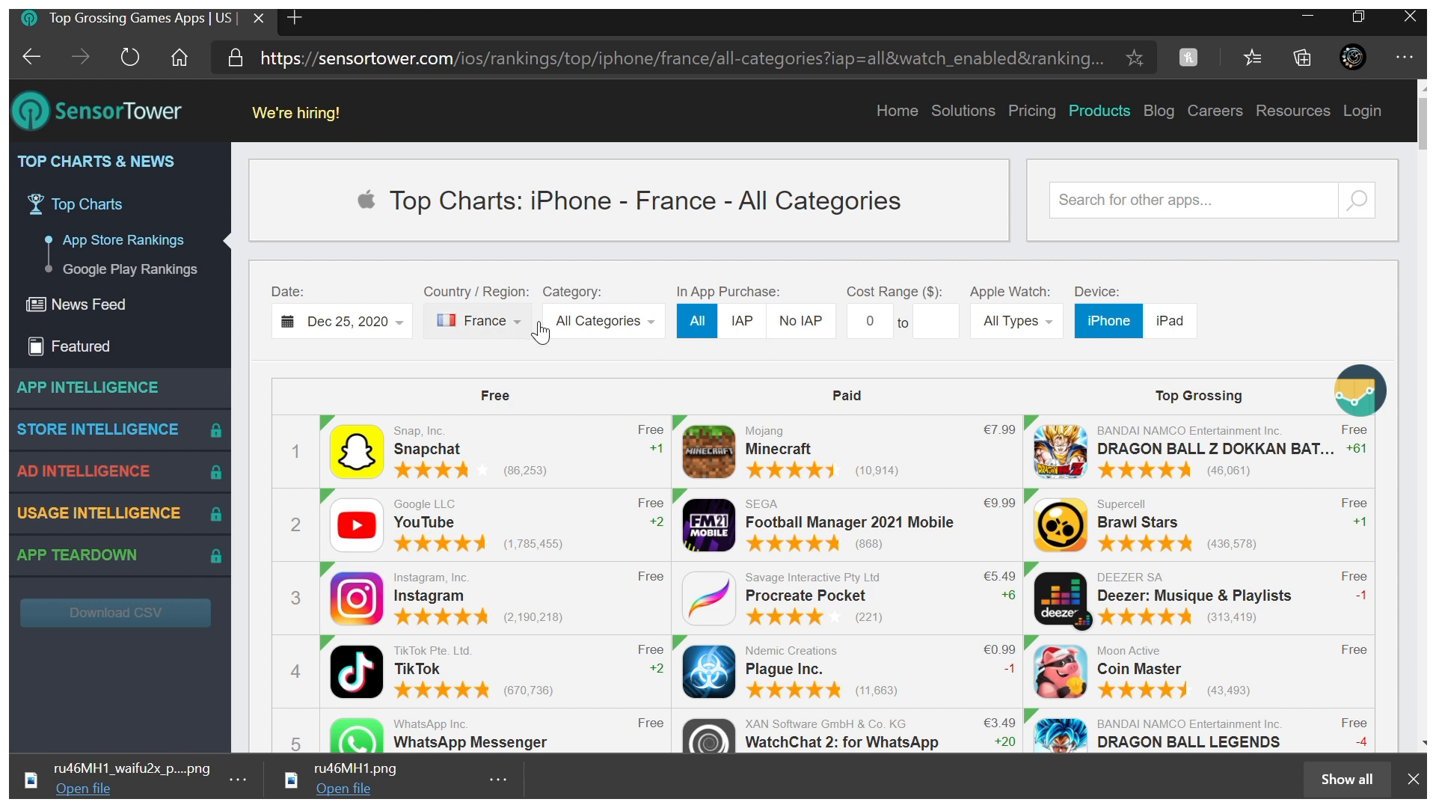
mouse_move(761, 353)
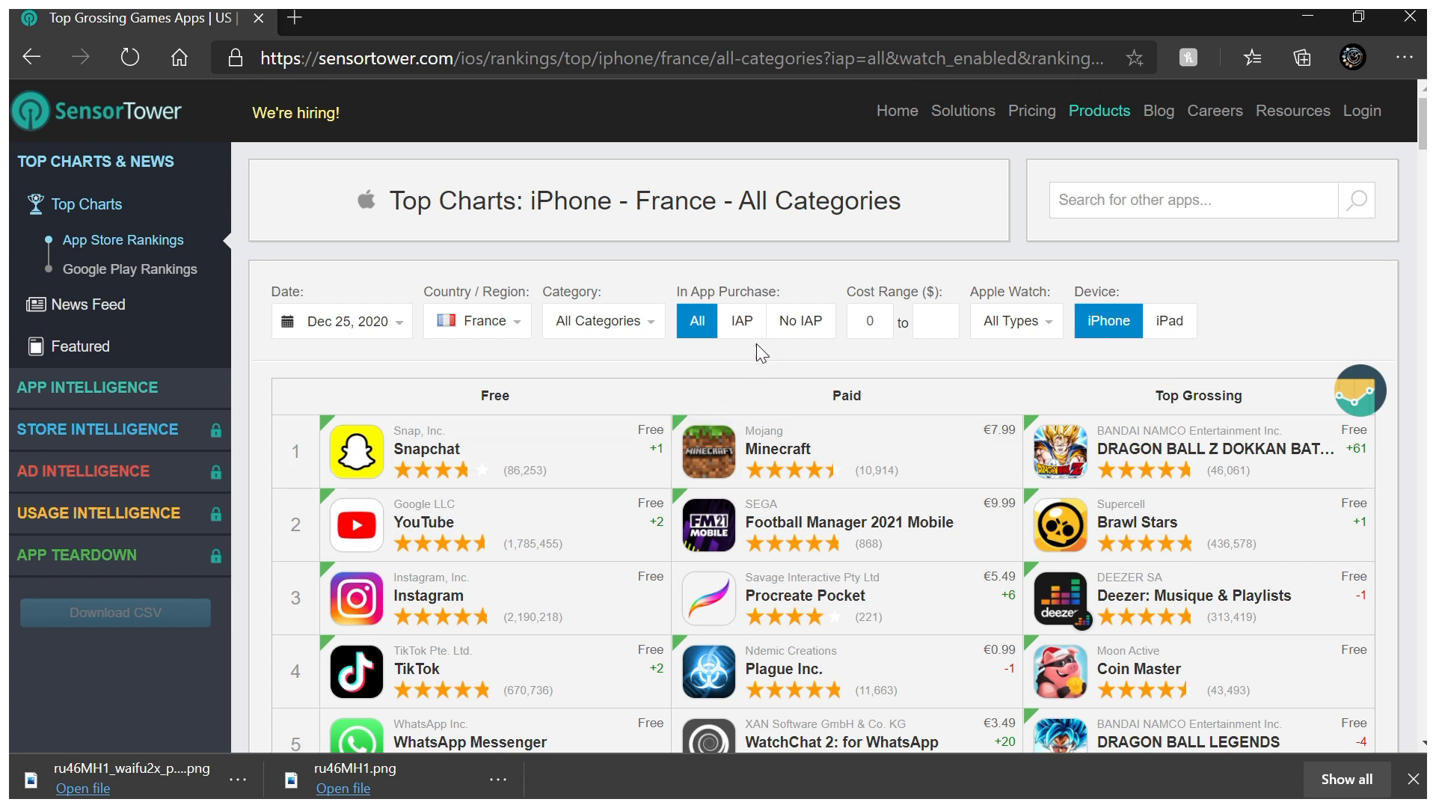
mouse_move(648, 356)
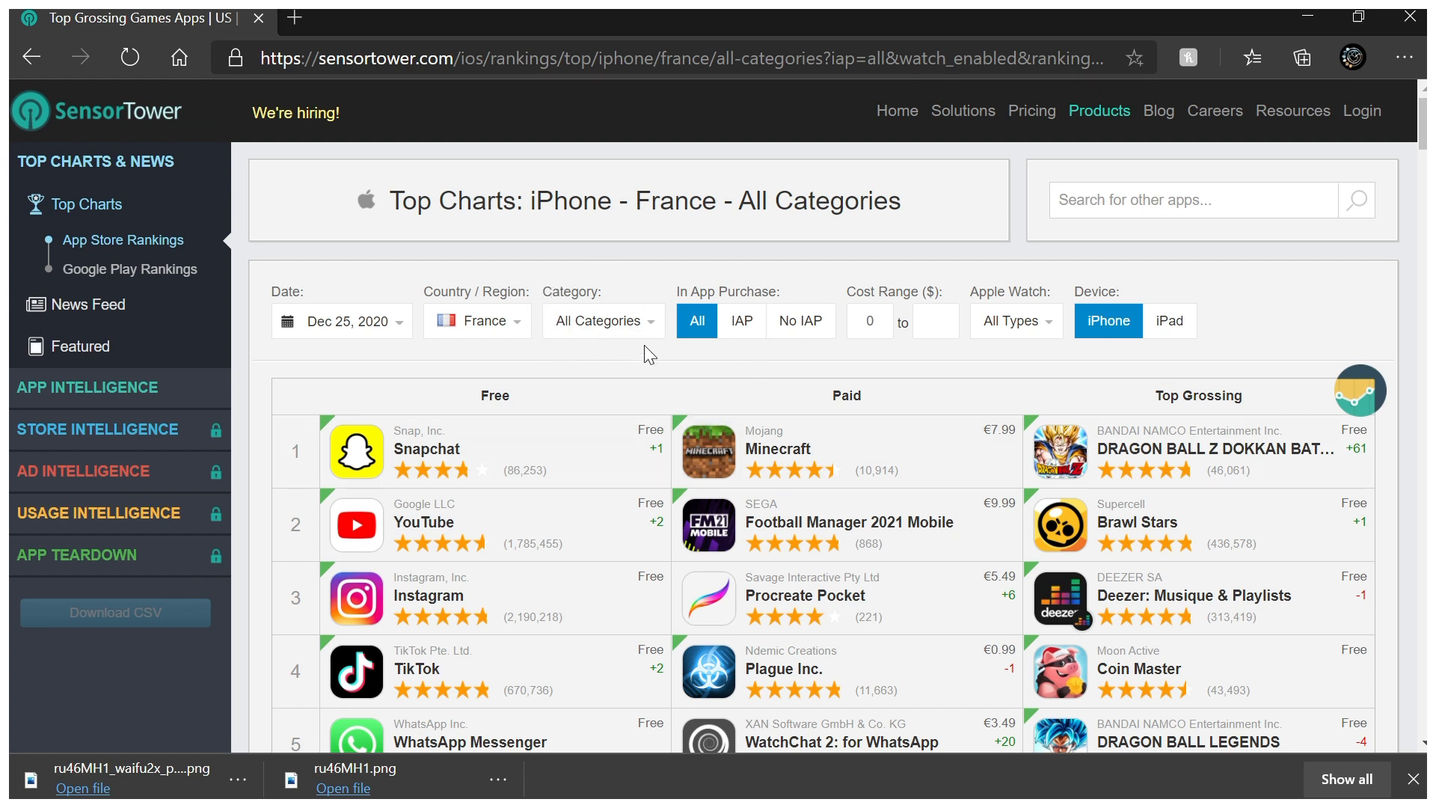
mouse_move(603, 320)
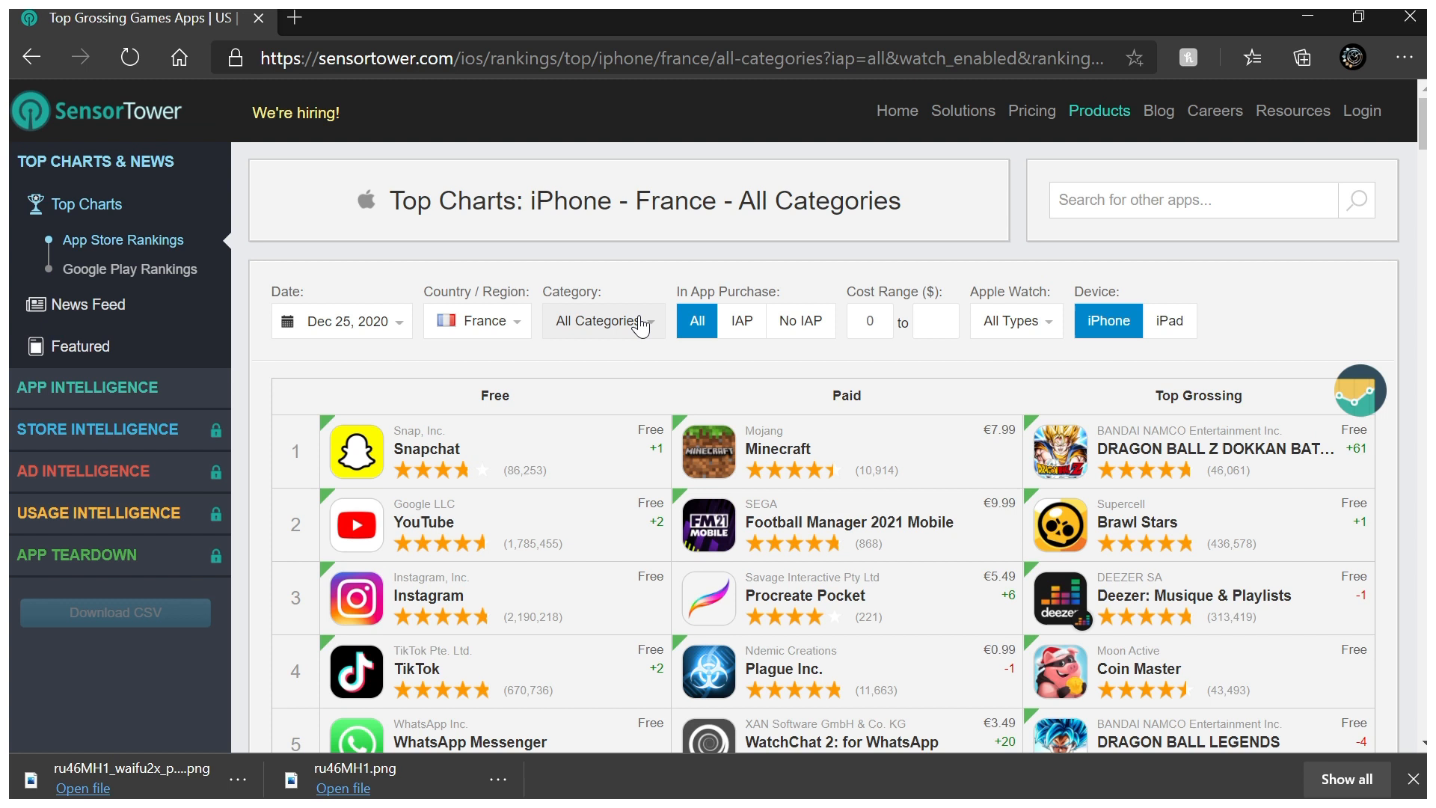
mouse_move(675, 302)
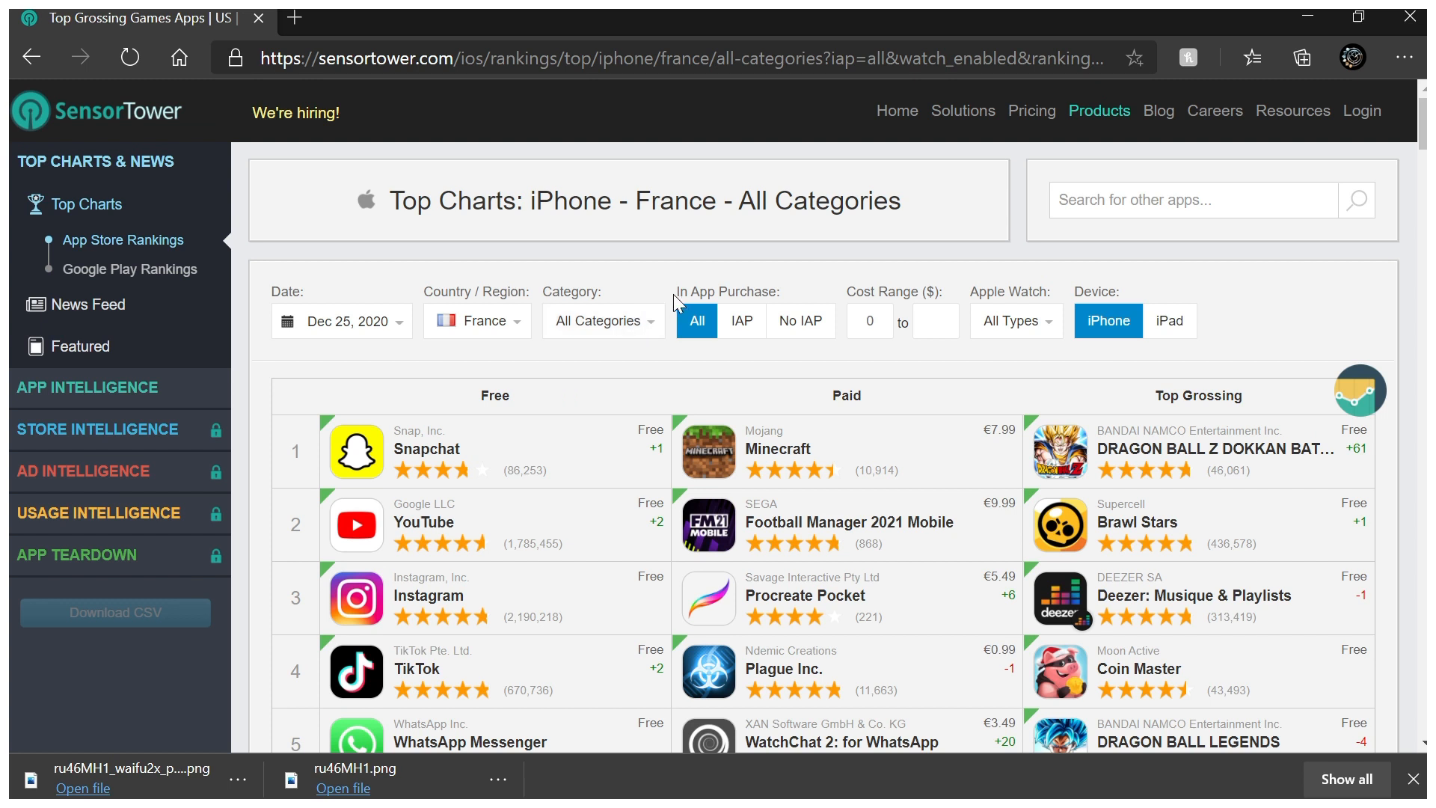
mouse_move(695, 320)
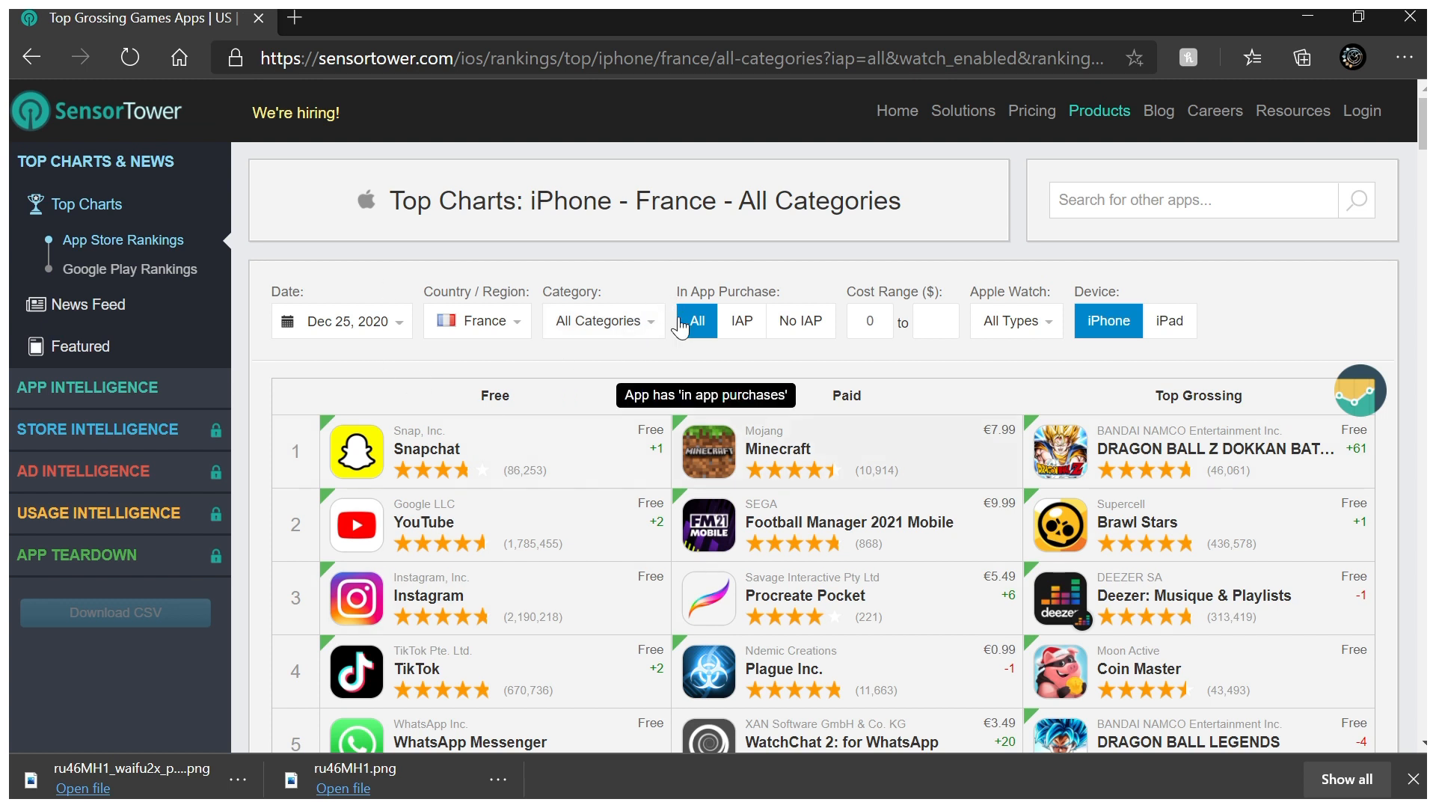
Check the category list and keep All Categories for the France Dec 25, 2020 charts
click(603, 320)
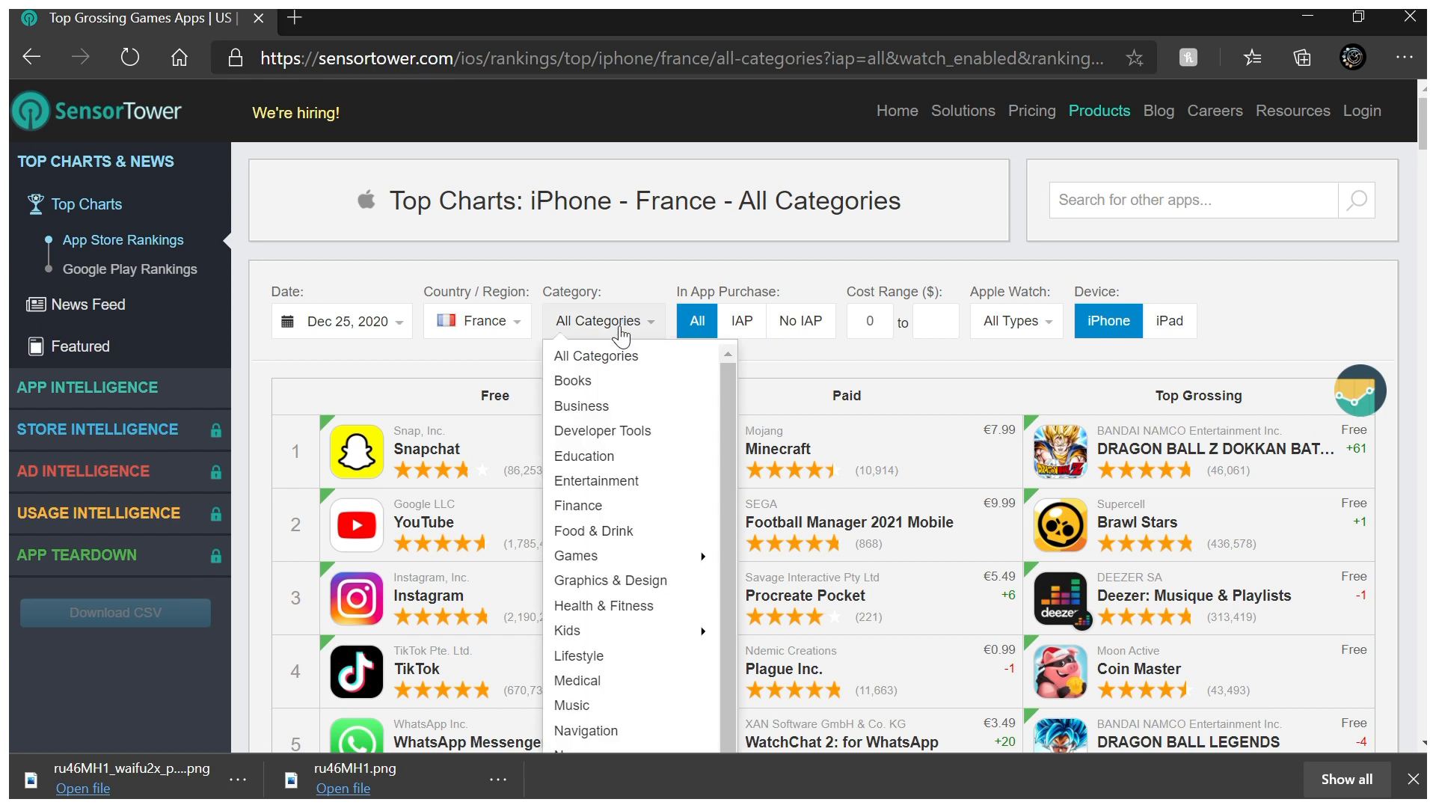
mouse_move(577, 555)
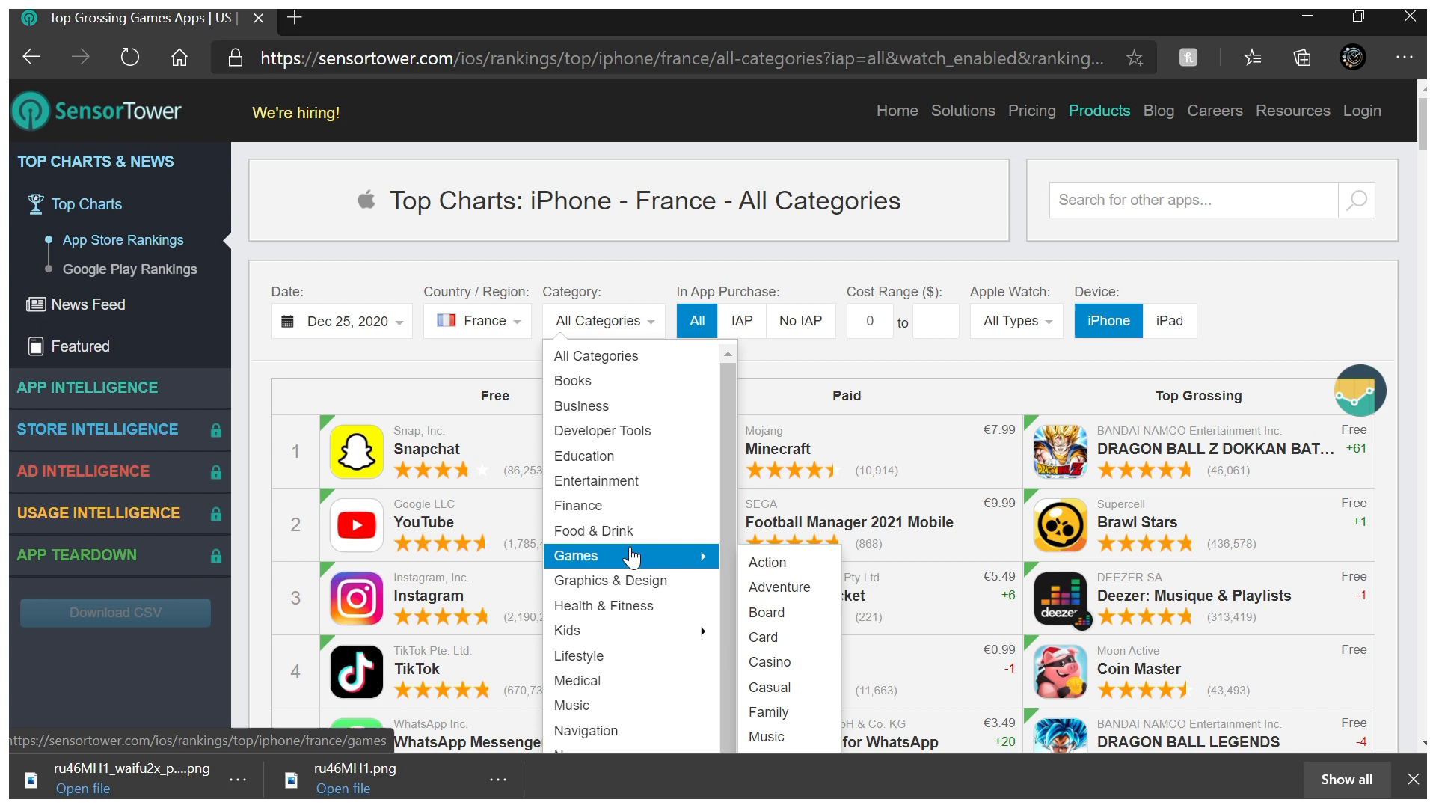
mouse_move(631, 480)
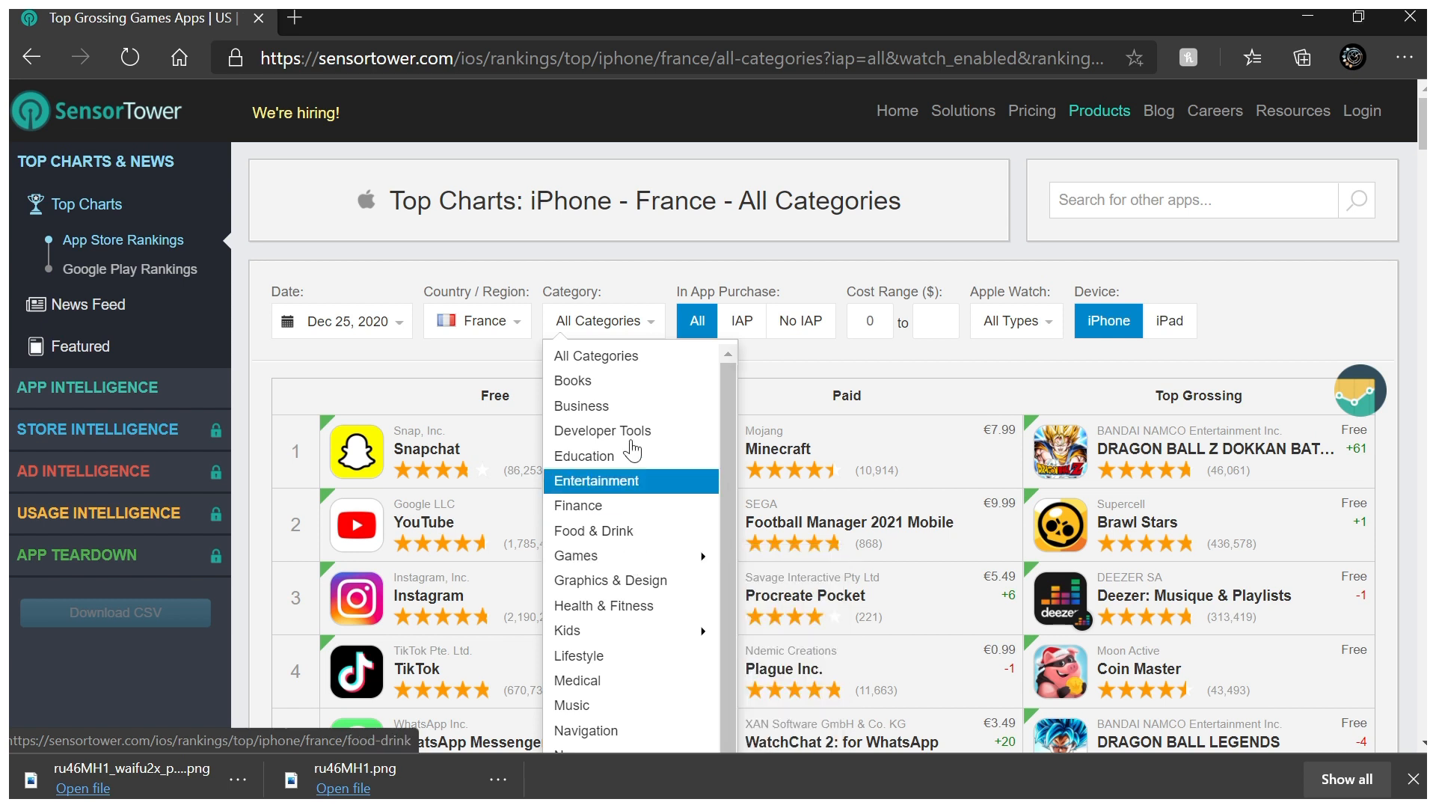
click(652, 283)
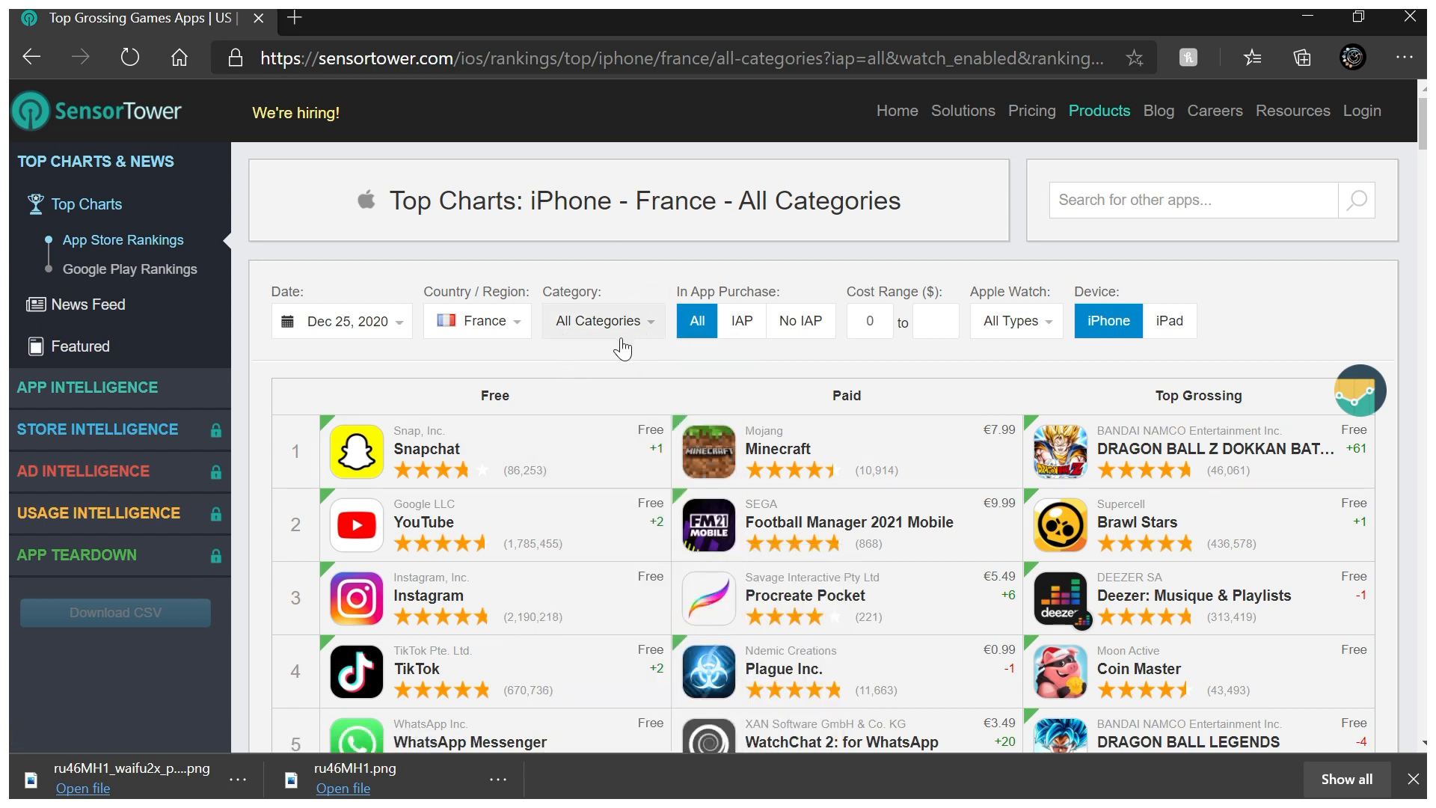
mouse_move(666, 302)
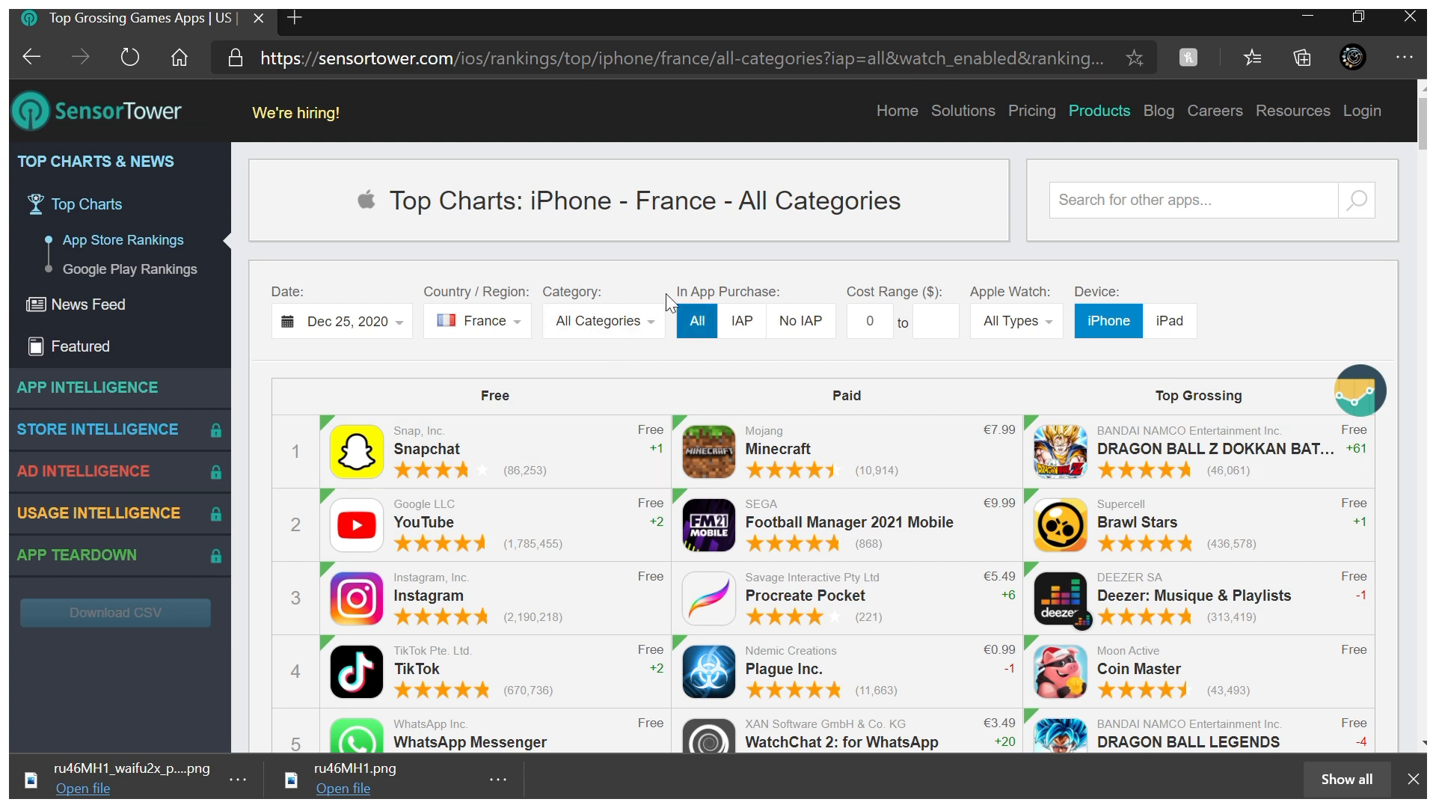
mouse_move(651, 363)
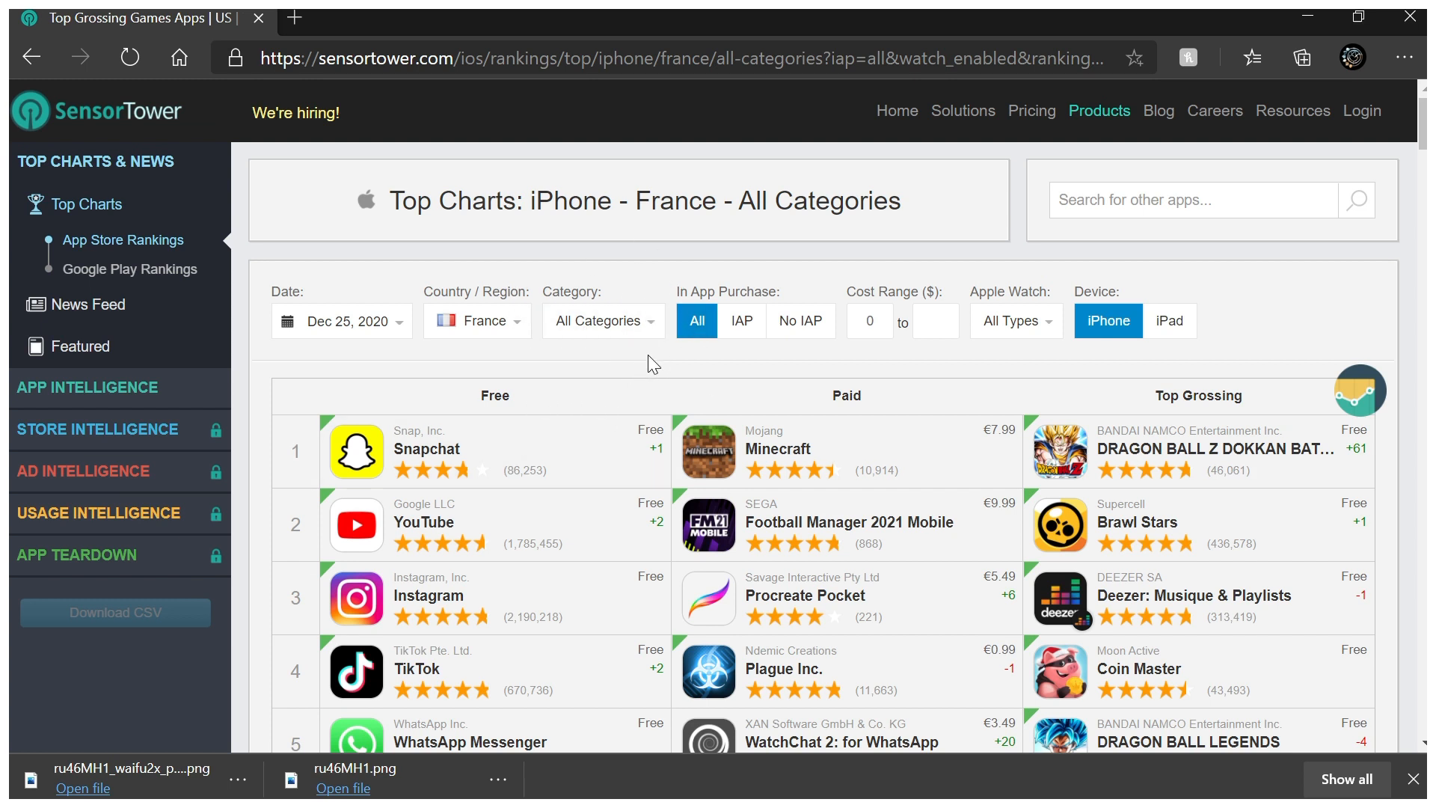
mouse_move(595, 362)
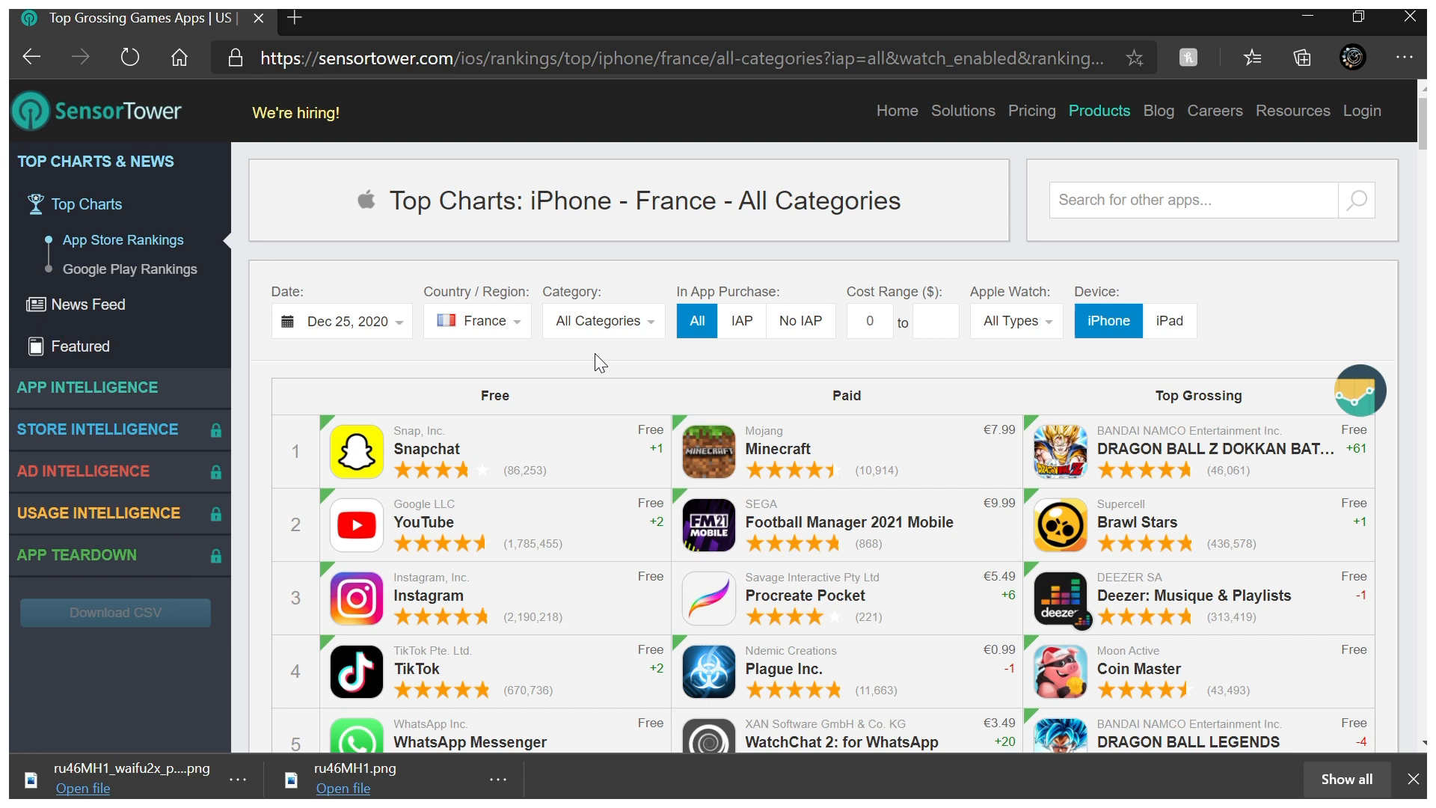
mouse_move(592, 375)
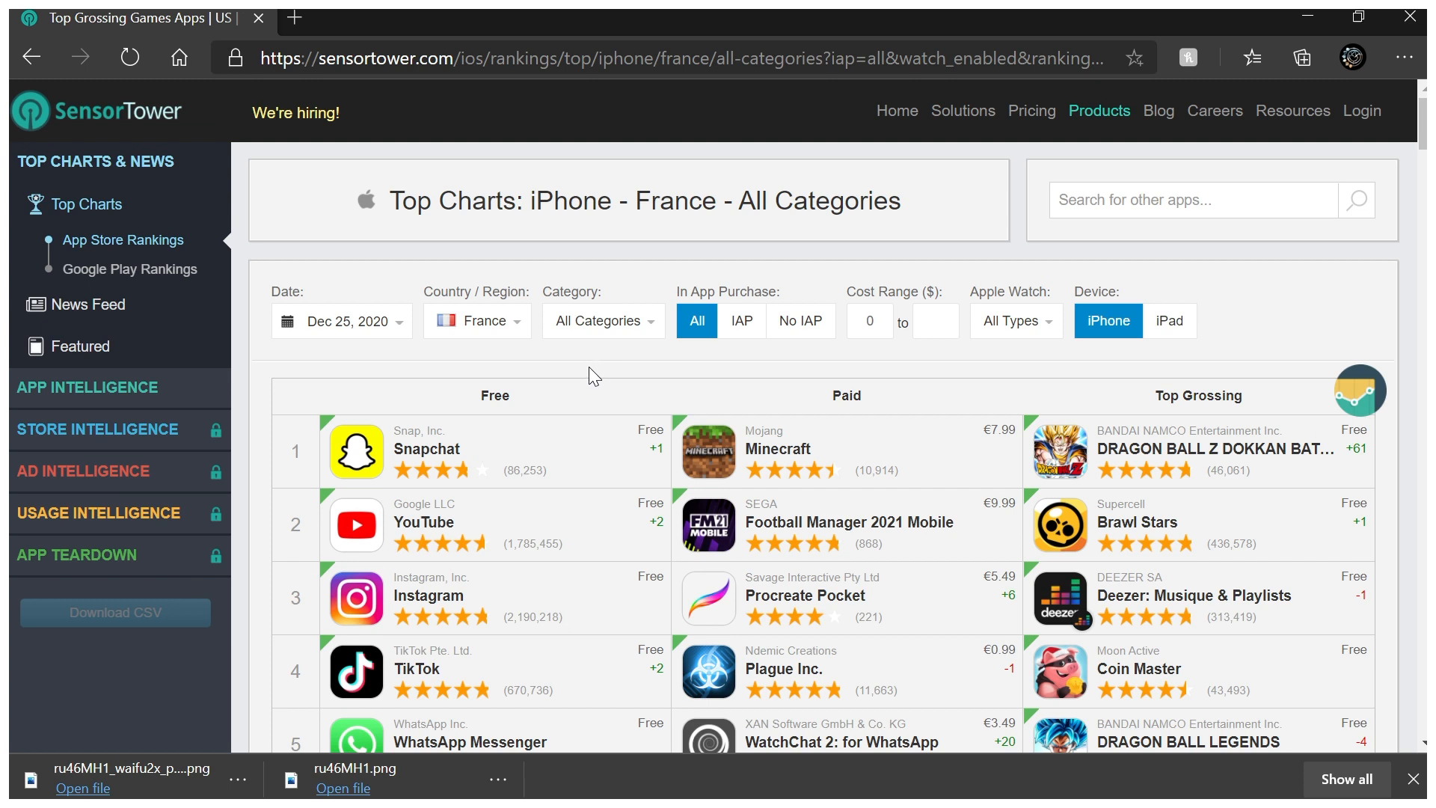
mouse_move(720, 356)
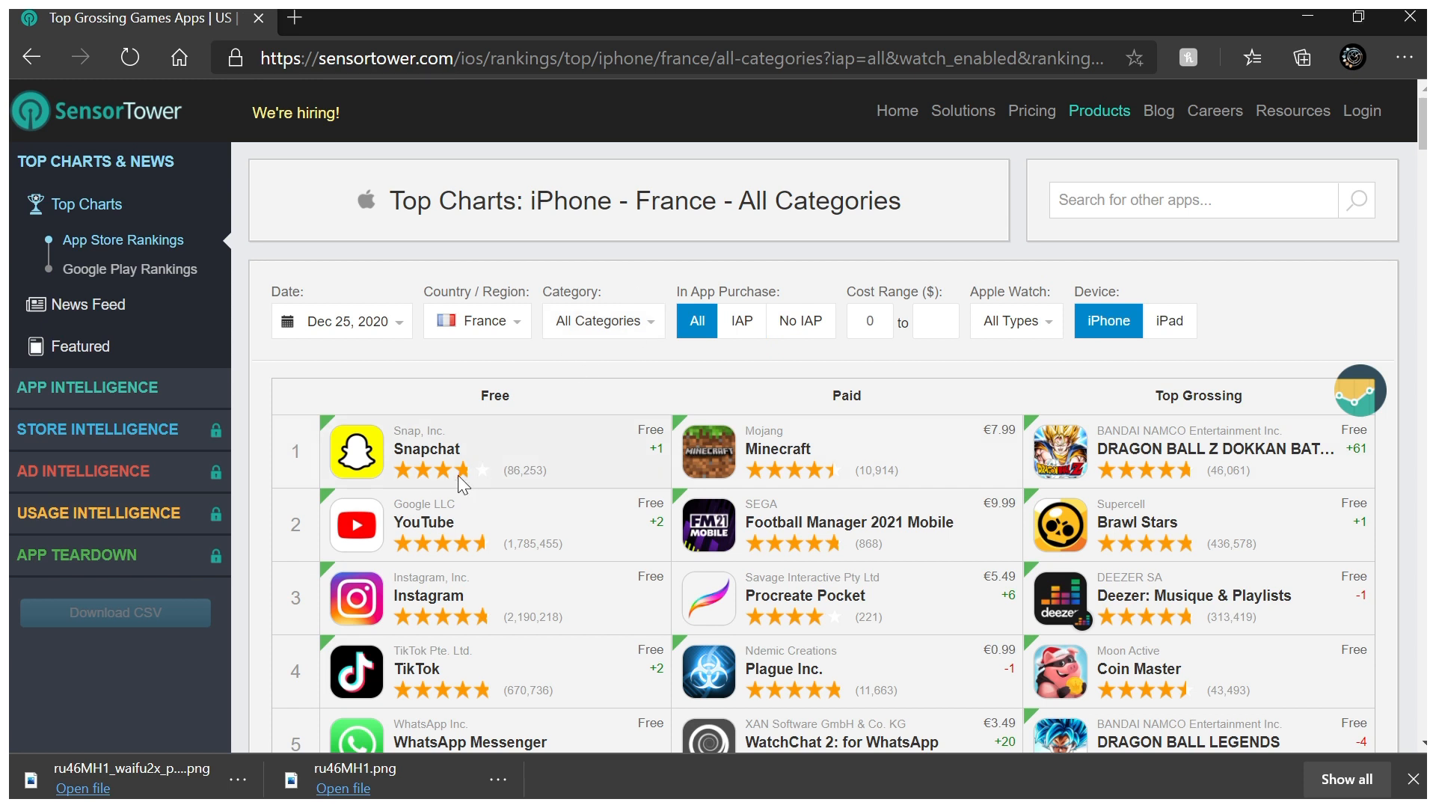
mouse_move(962, 701)
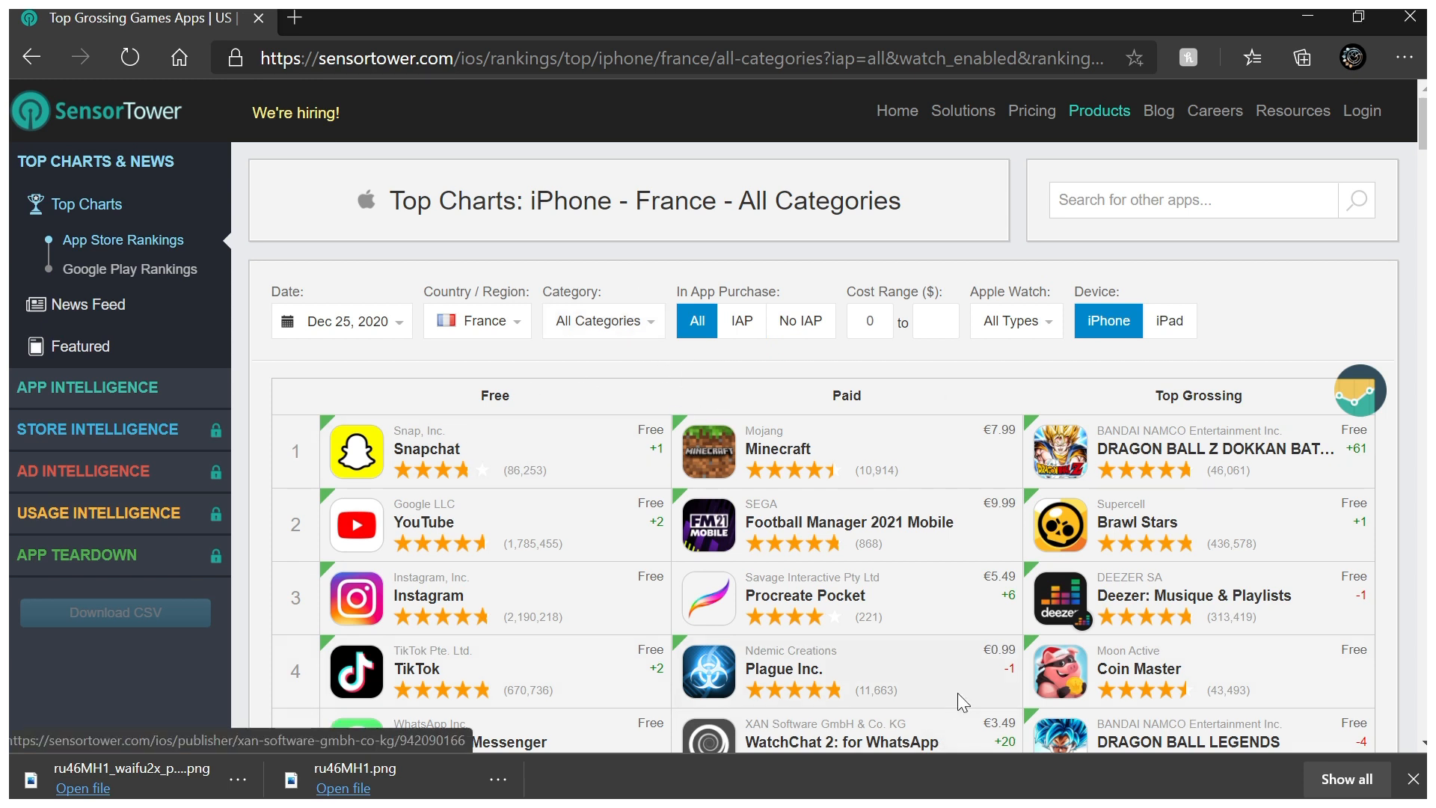
mouse_move(708, 448)
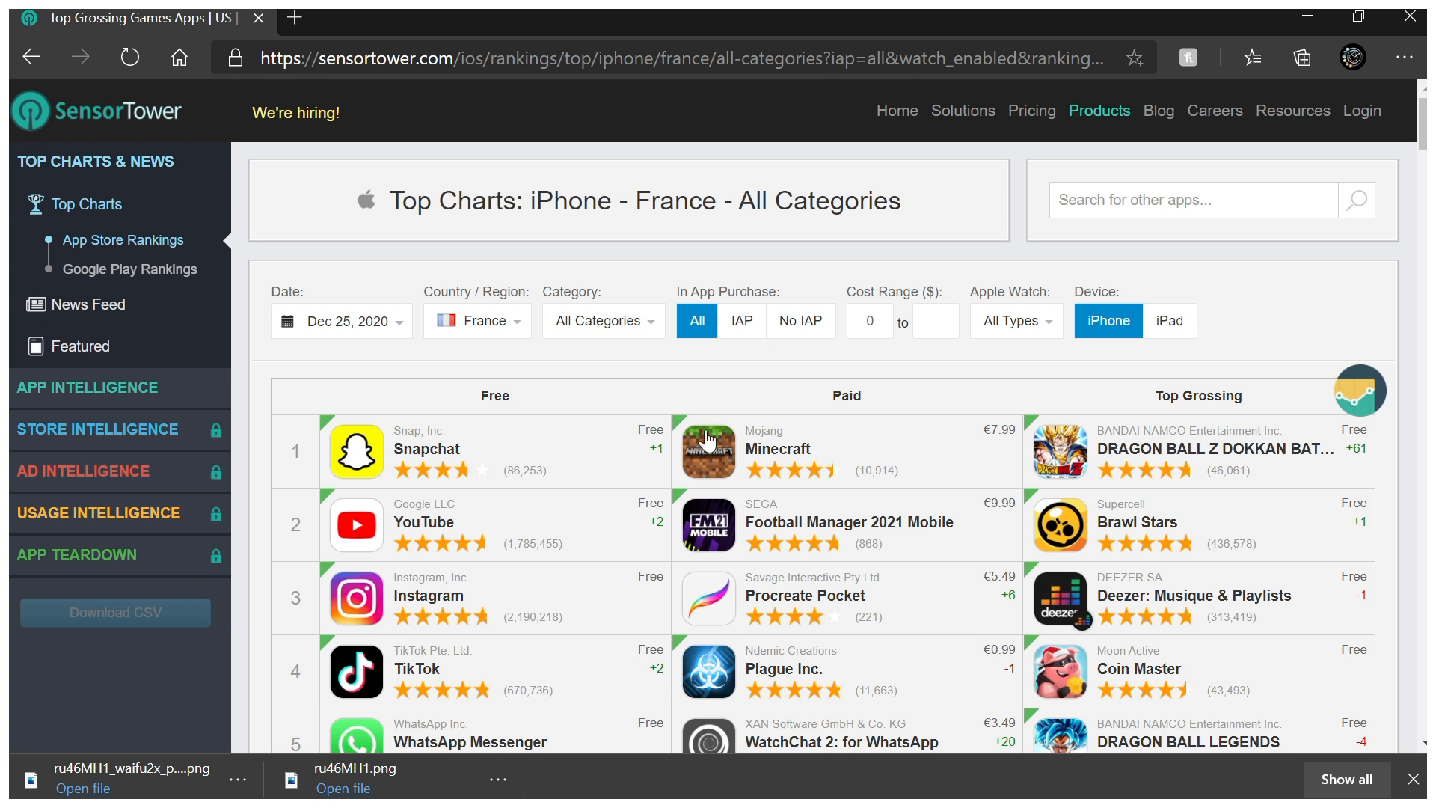
mouse_move(1051, 560)
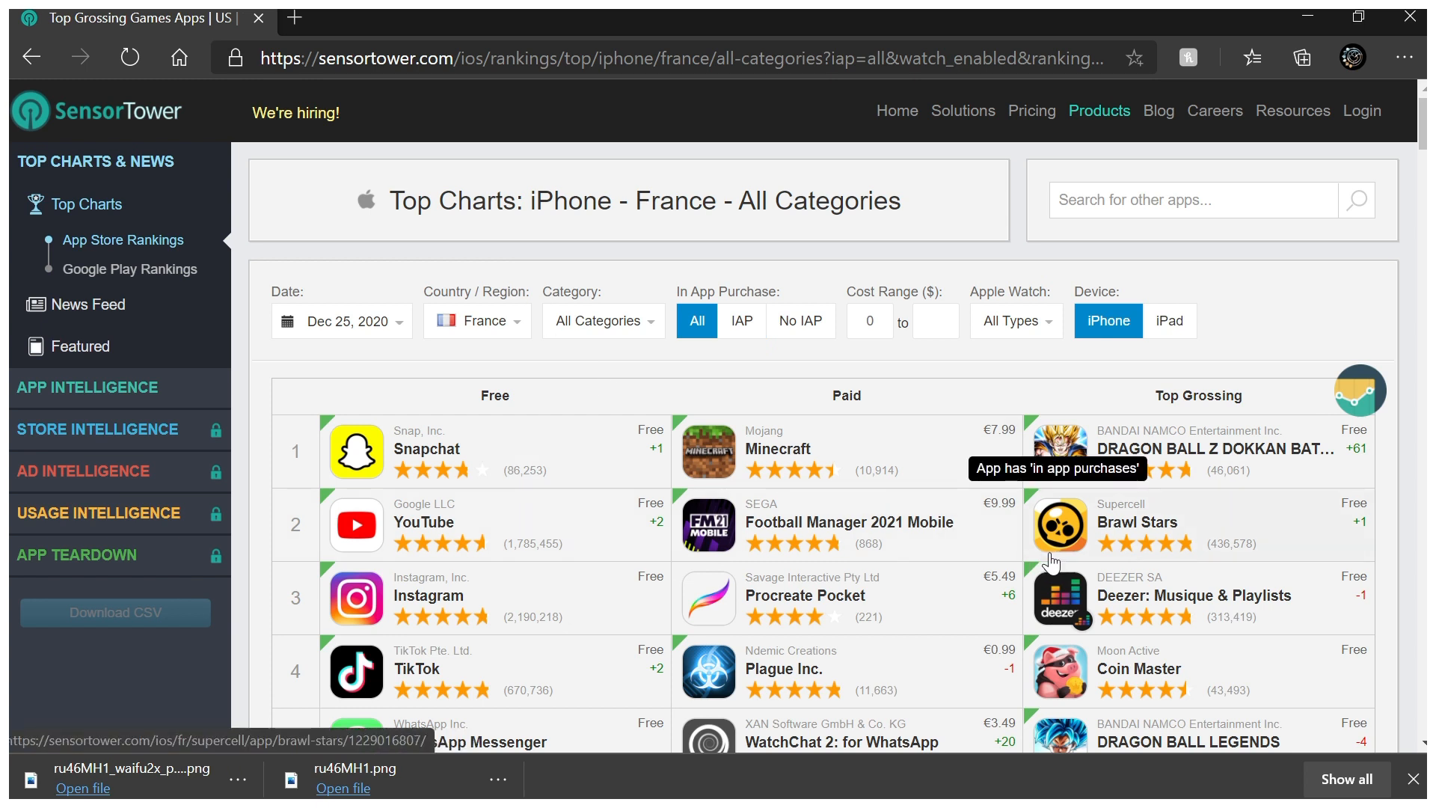
mouse_move(1046, 564)
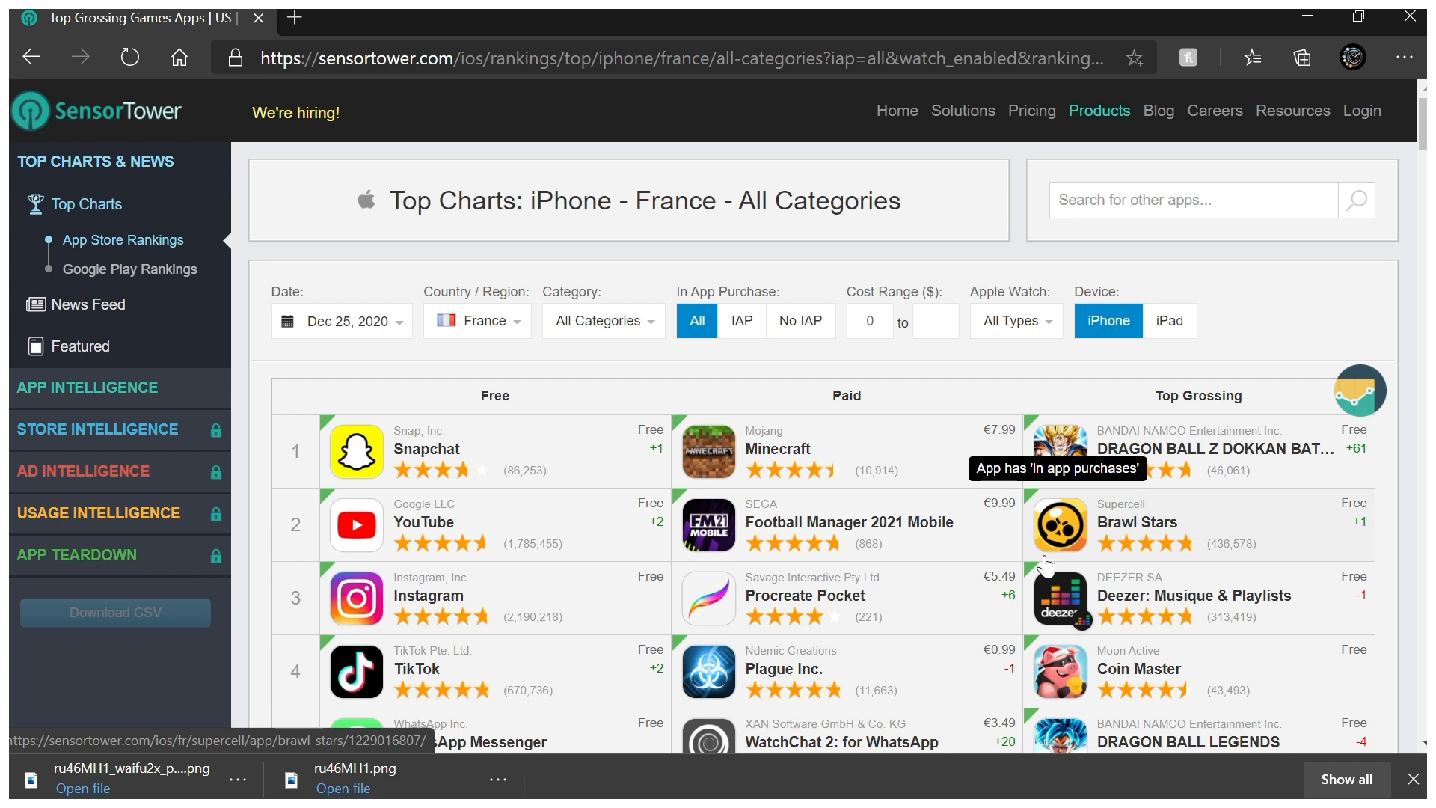
mouse_move(536, 341)
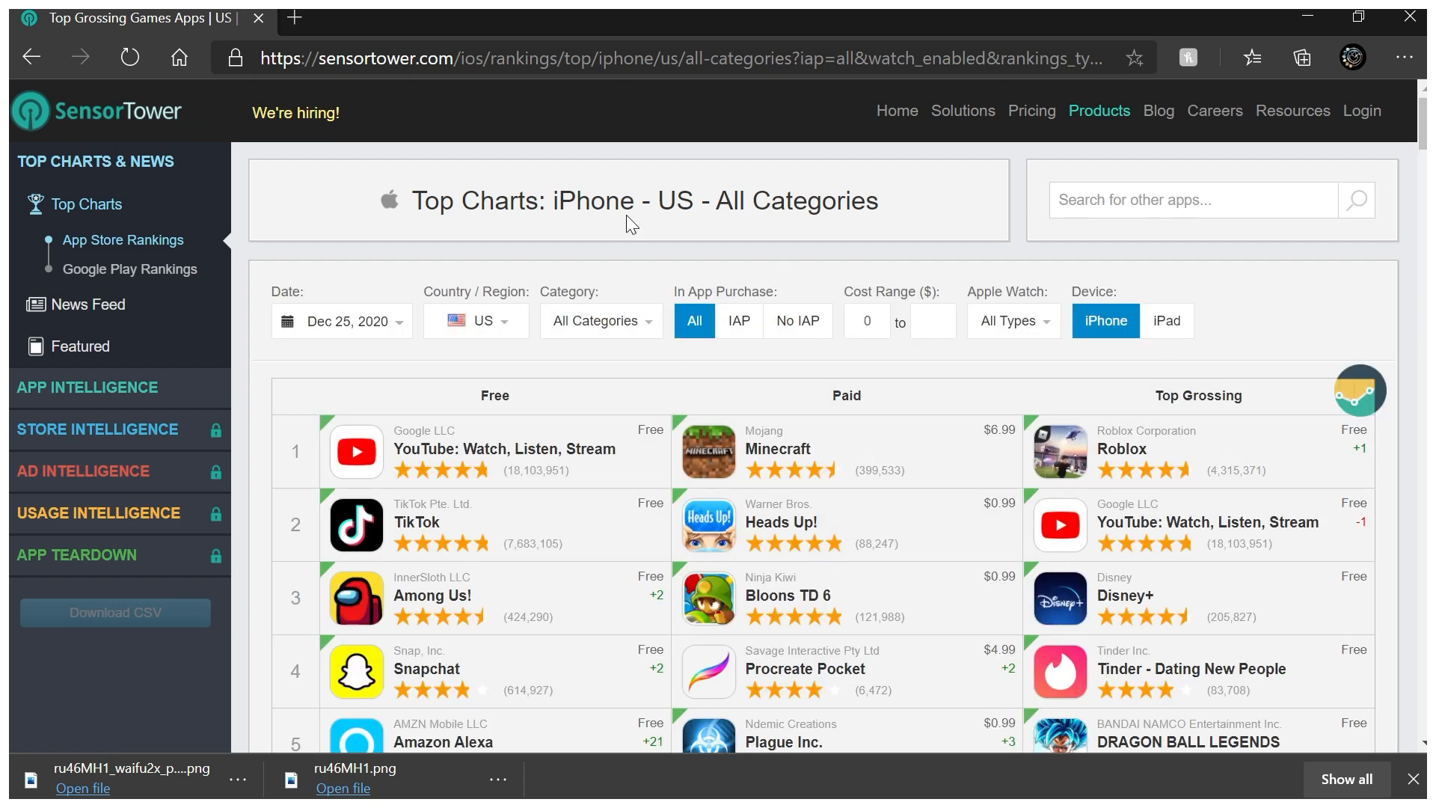
Scroll through the US Dec 25, 2020 rankings and back to the top
scroll(down, 3)
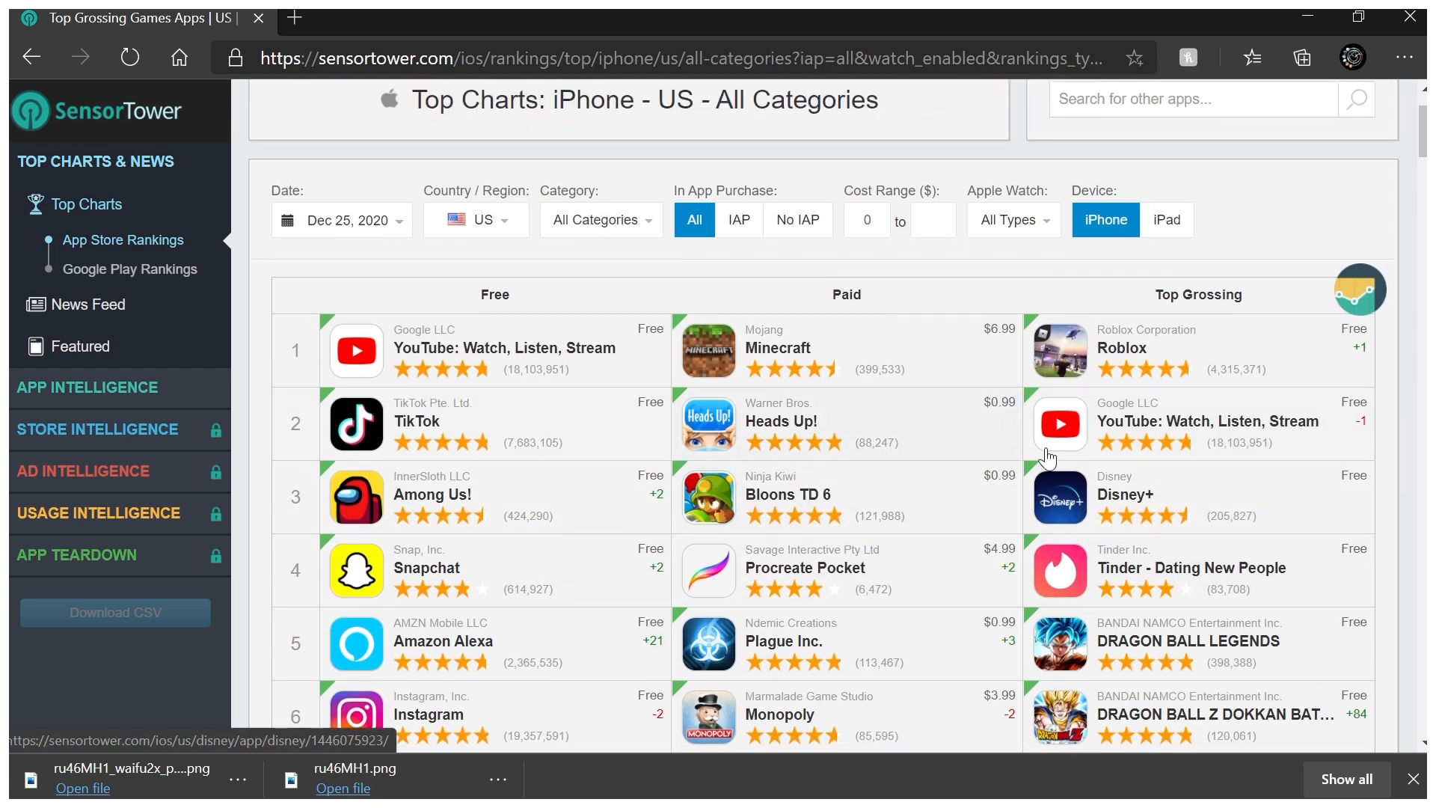
scroll(up, 3)
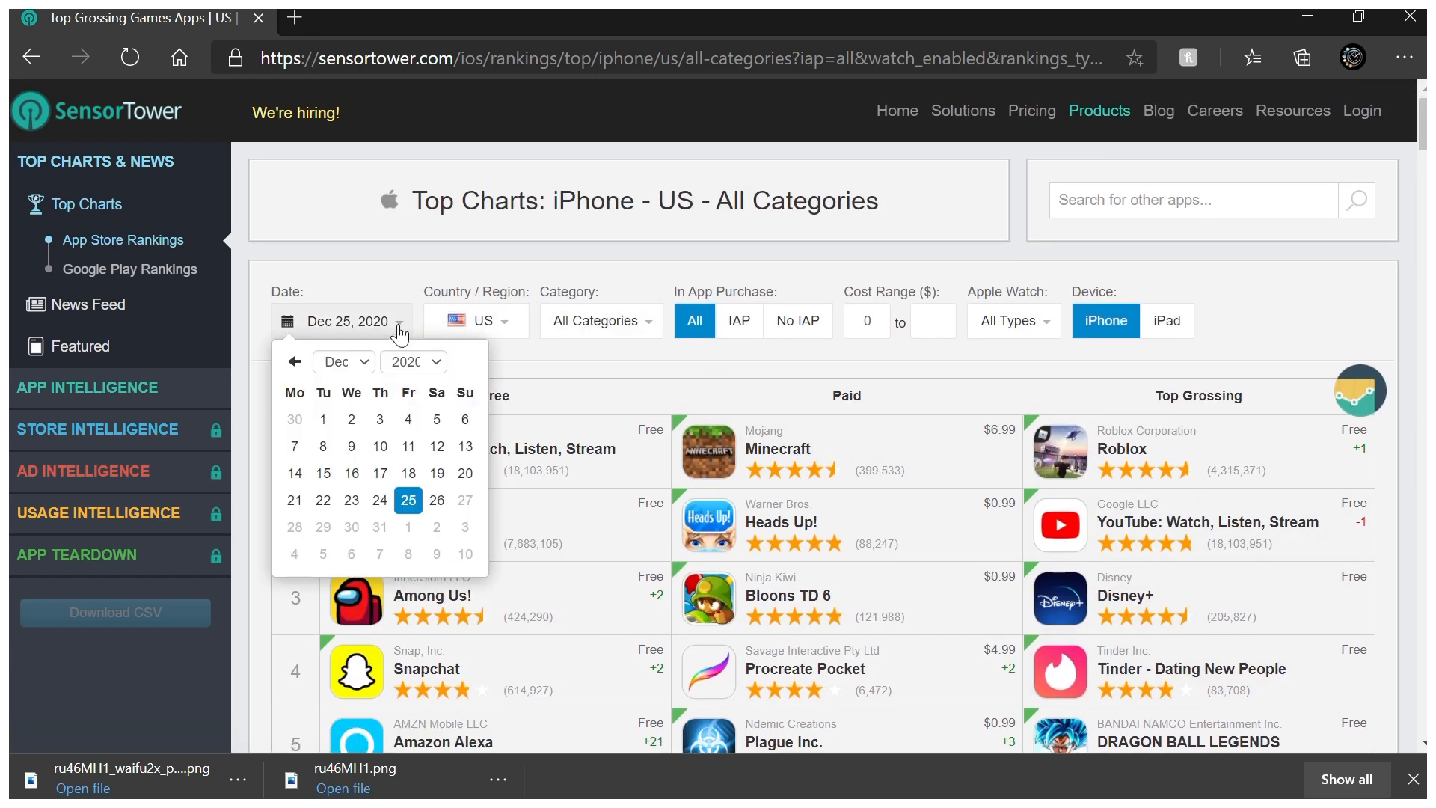
mouse_move(435, 499)
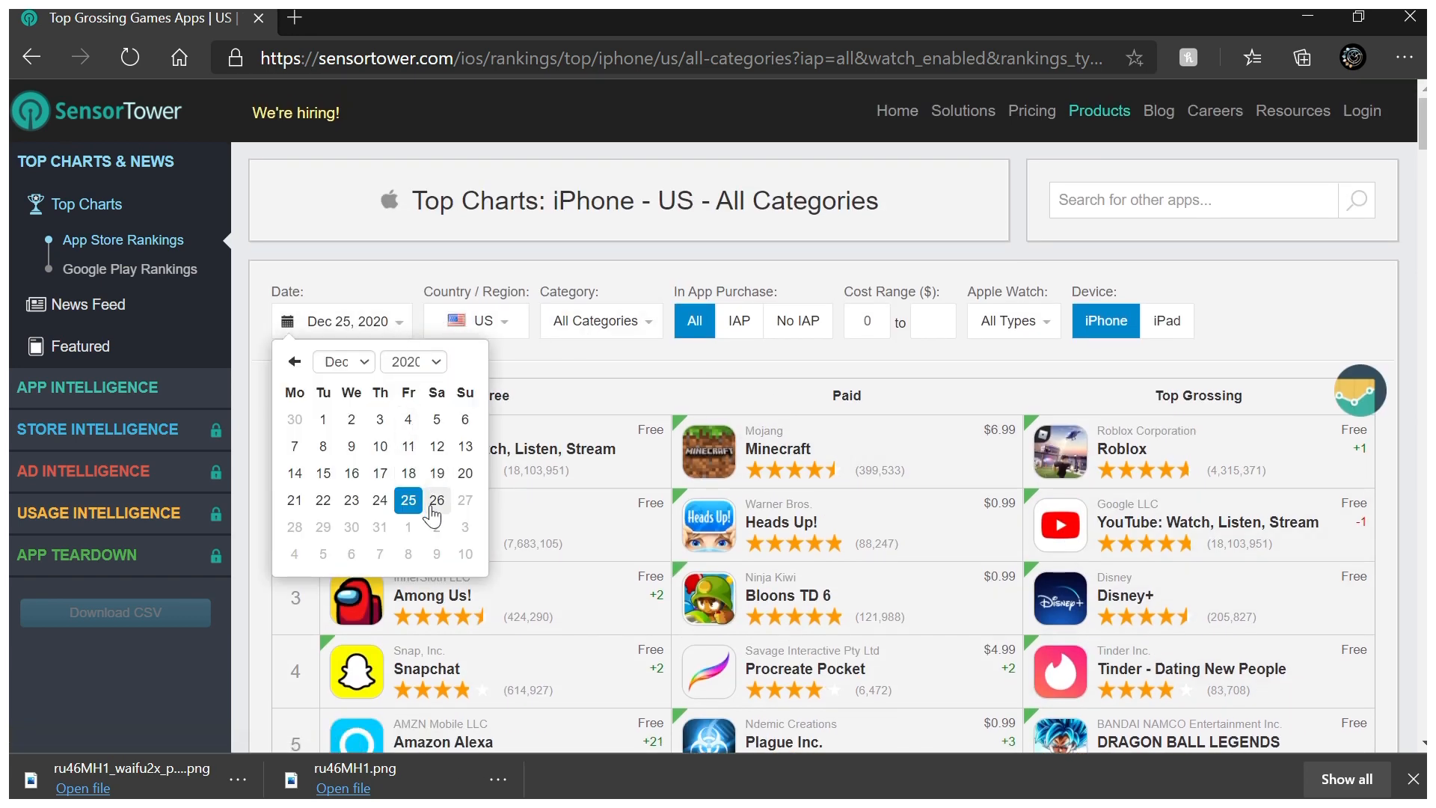
Set the chart date to Dec 26, 2020 and review the US Top Grossing ranks
click(437, 499)
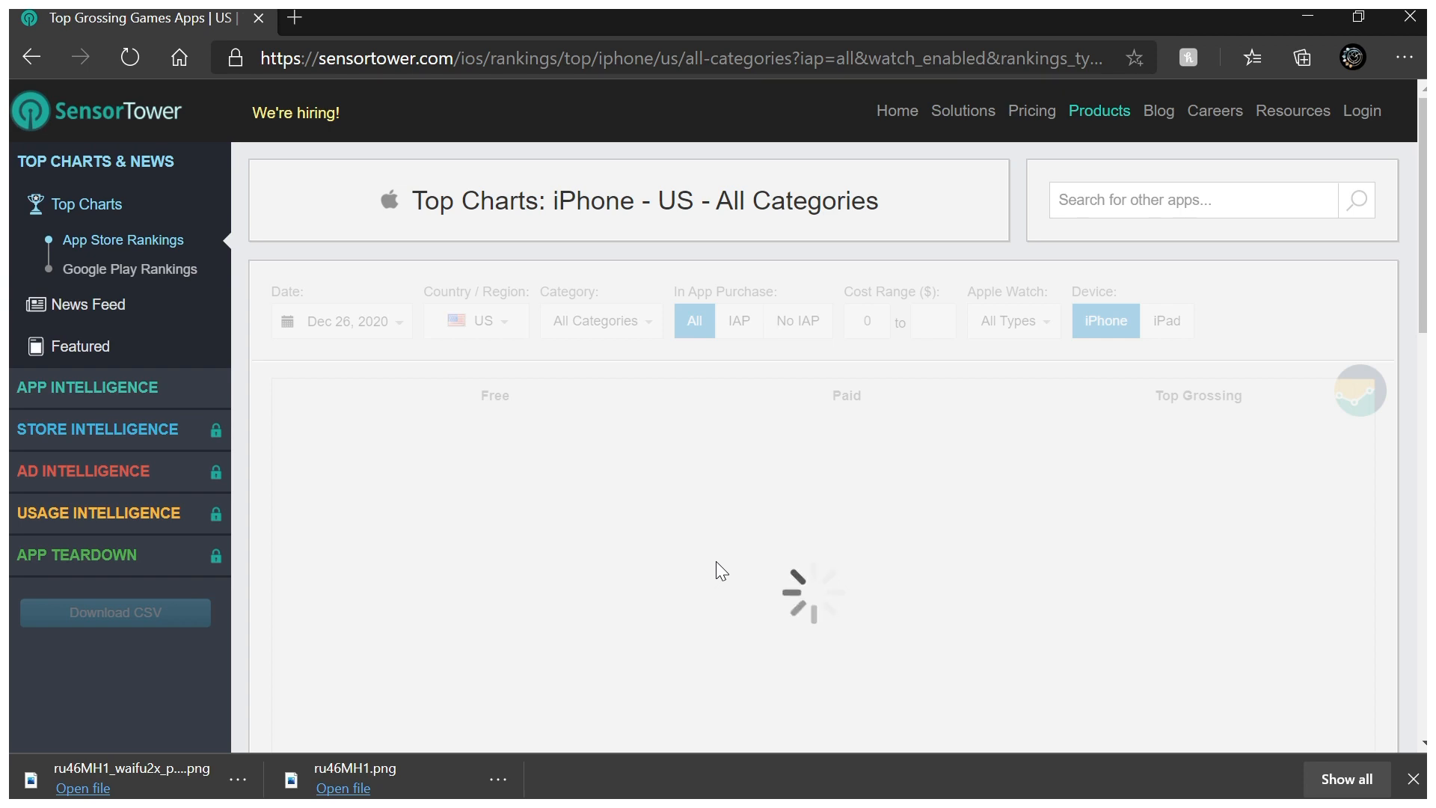
scroll(down, 3)
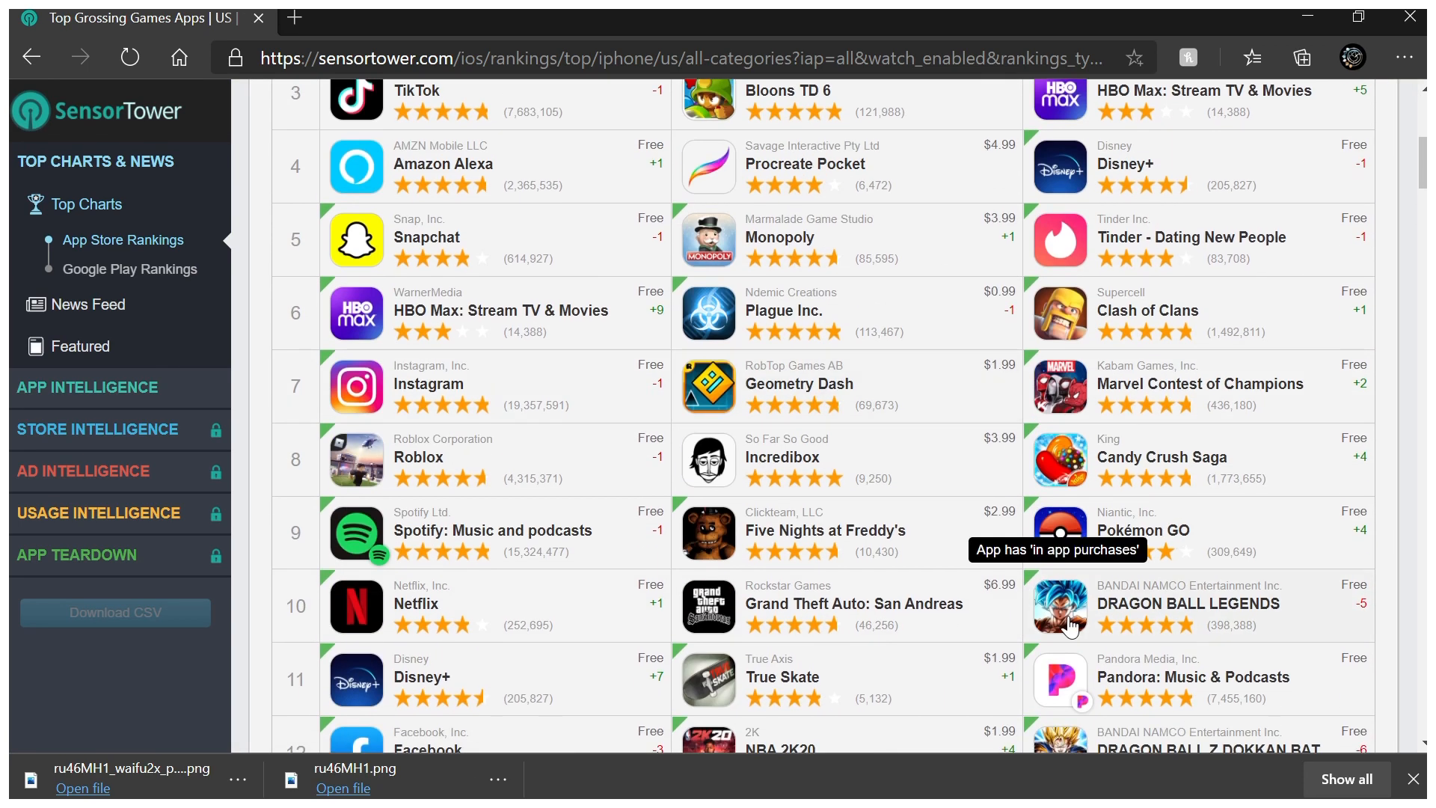
scroll(down, 3)
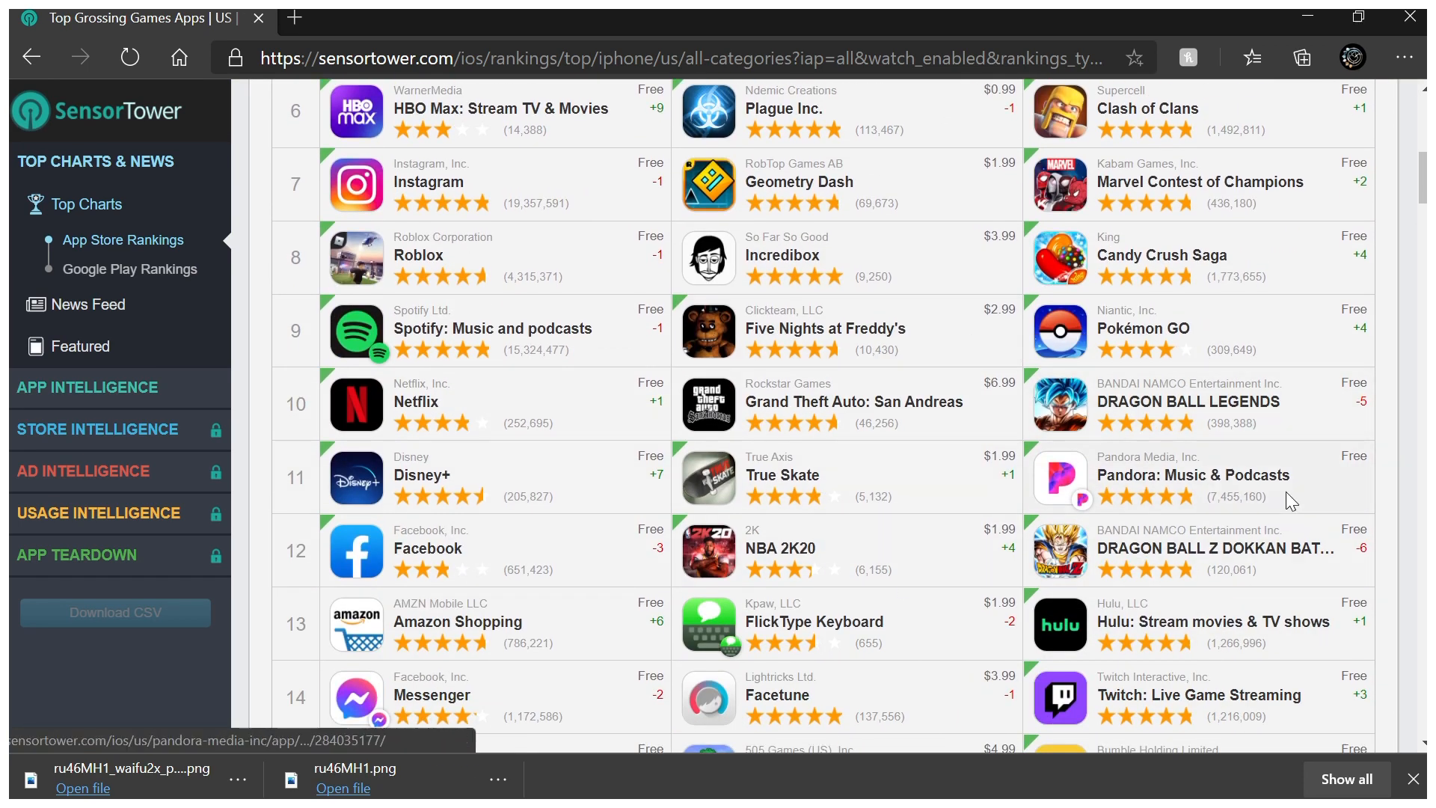
mouse_move(1057, 495)
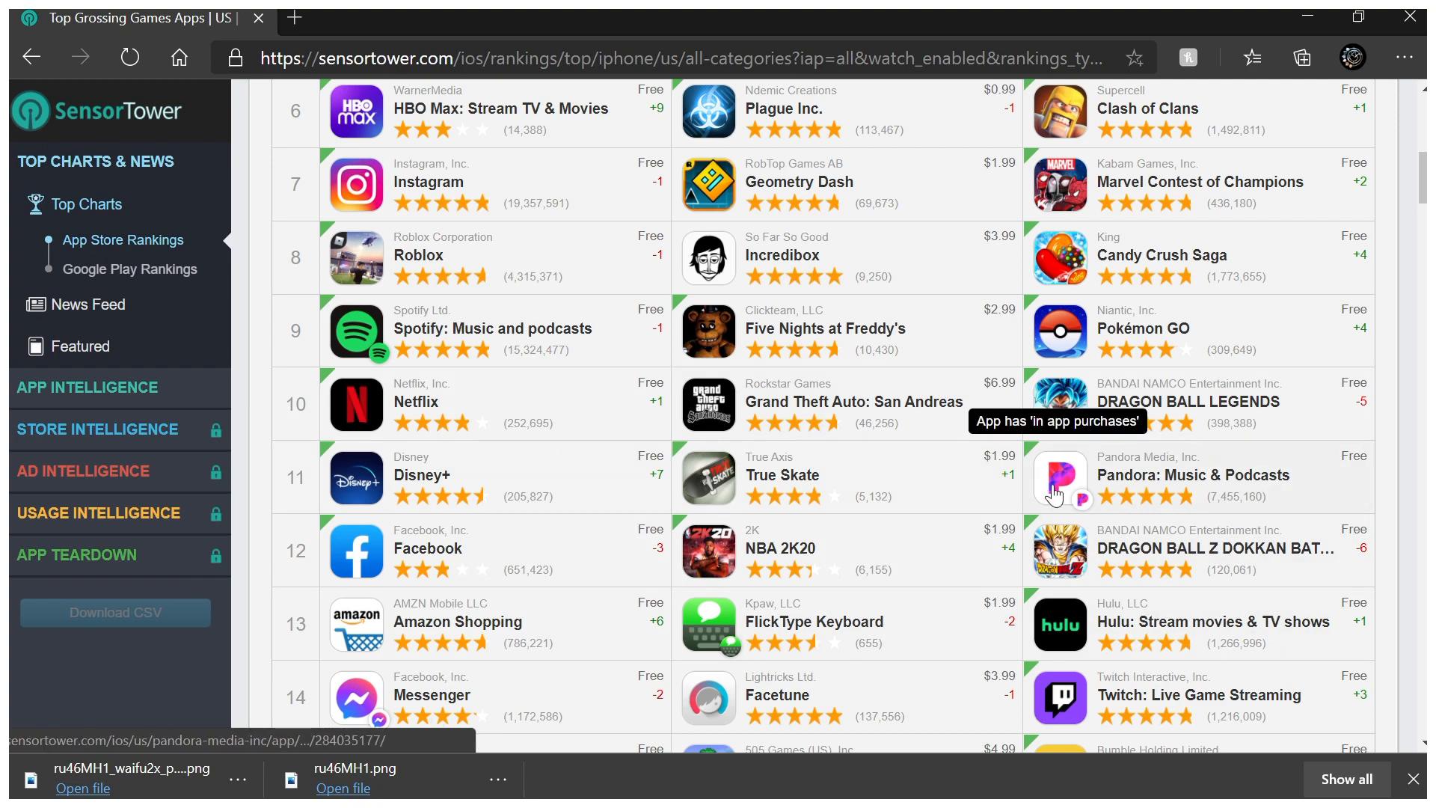
scroll(up, 3)
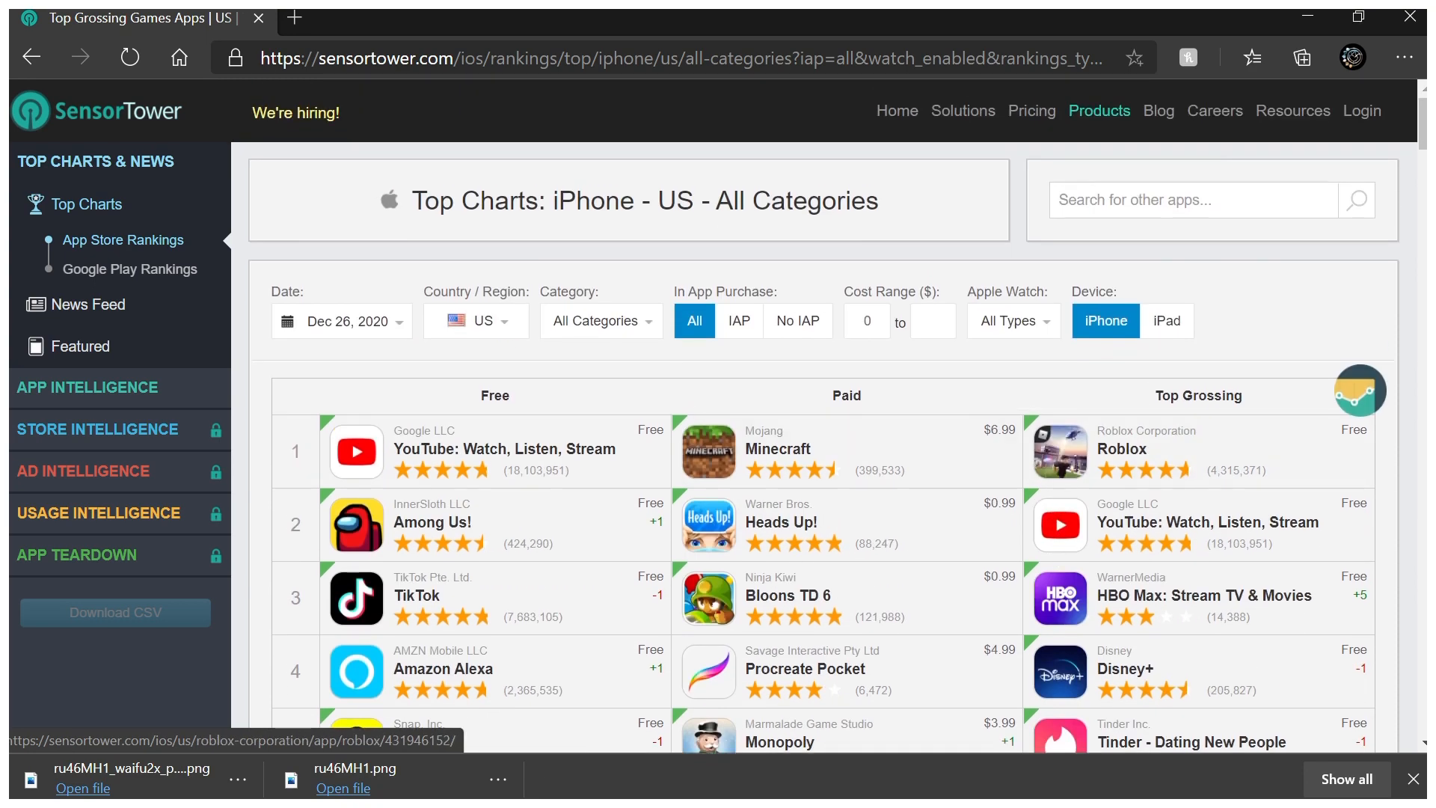
Switch the Dec 26, 2020 iPhone top charts from the US to France
click(475, 320)
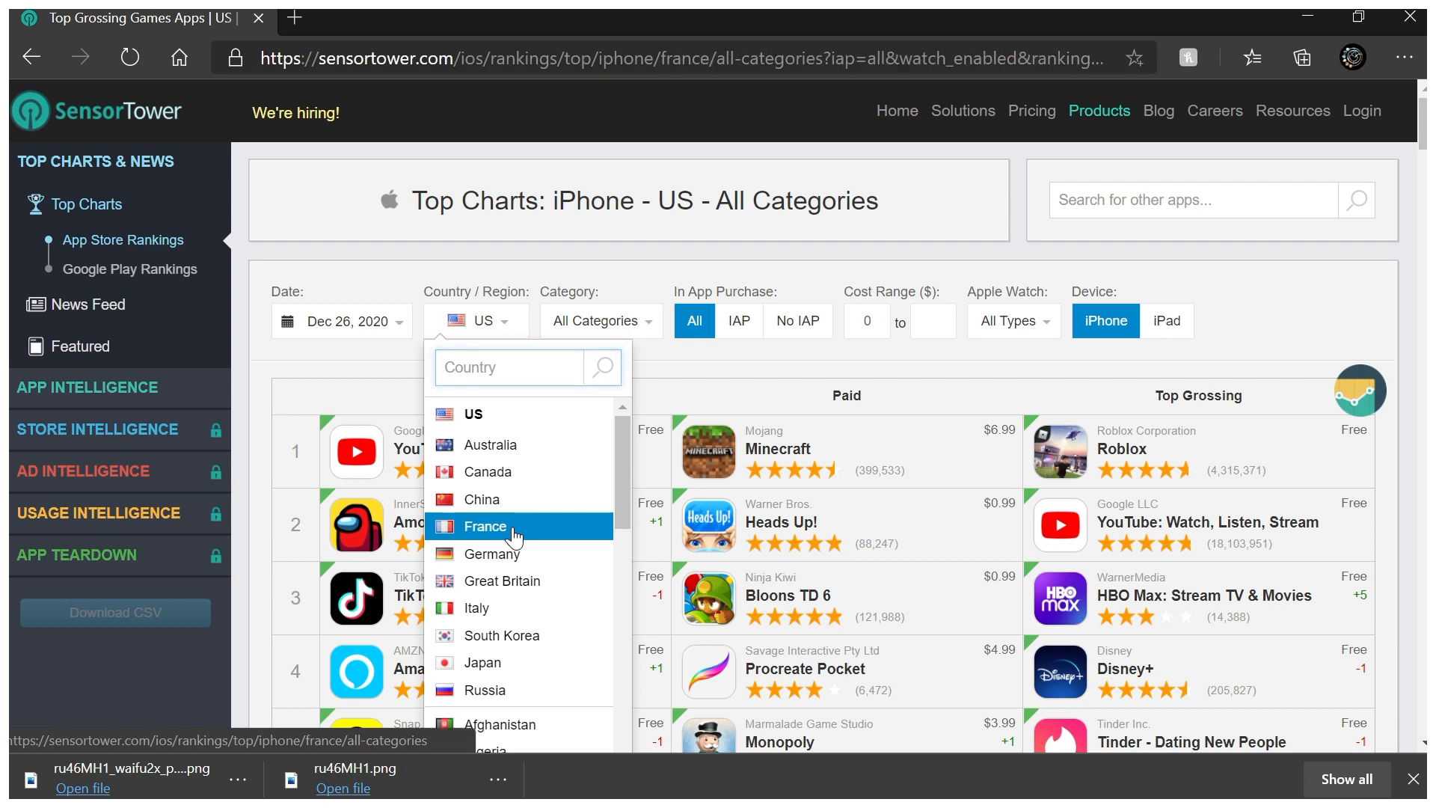
click(484, 525)
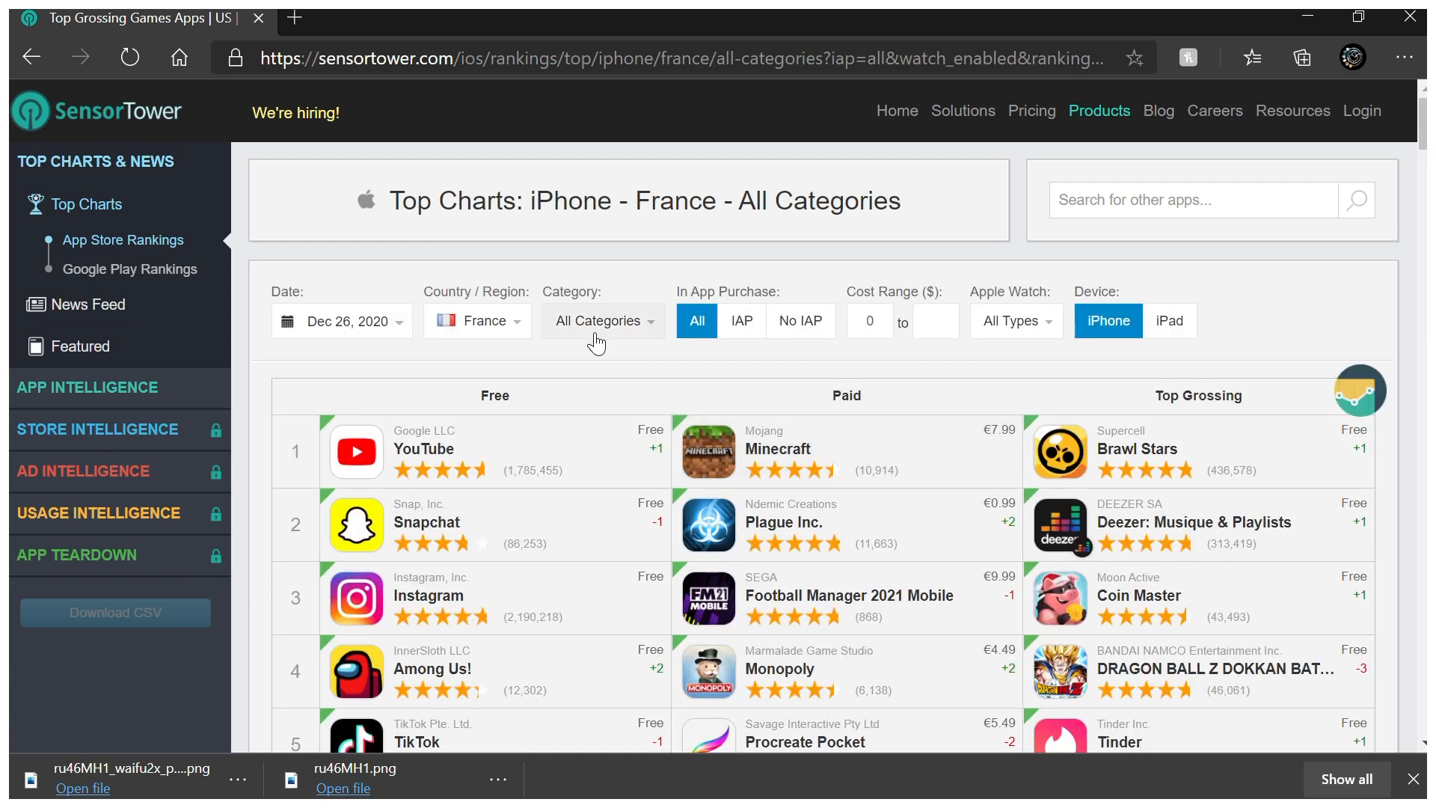
mouse_move(597, 344)
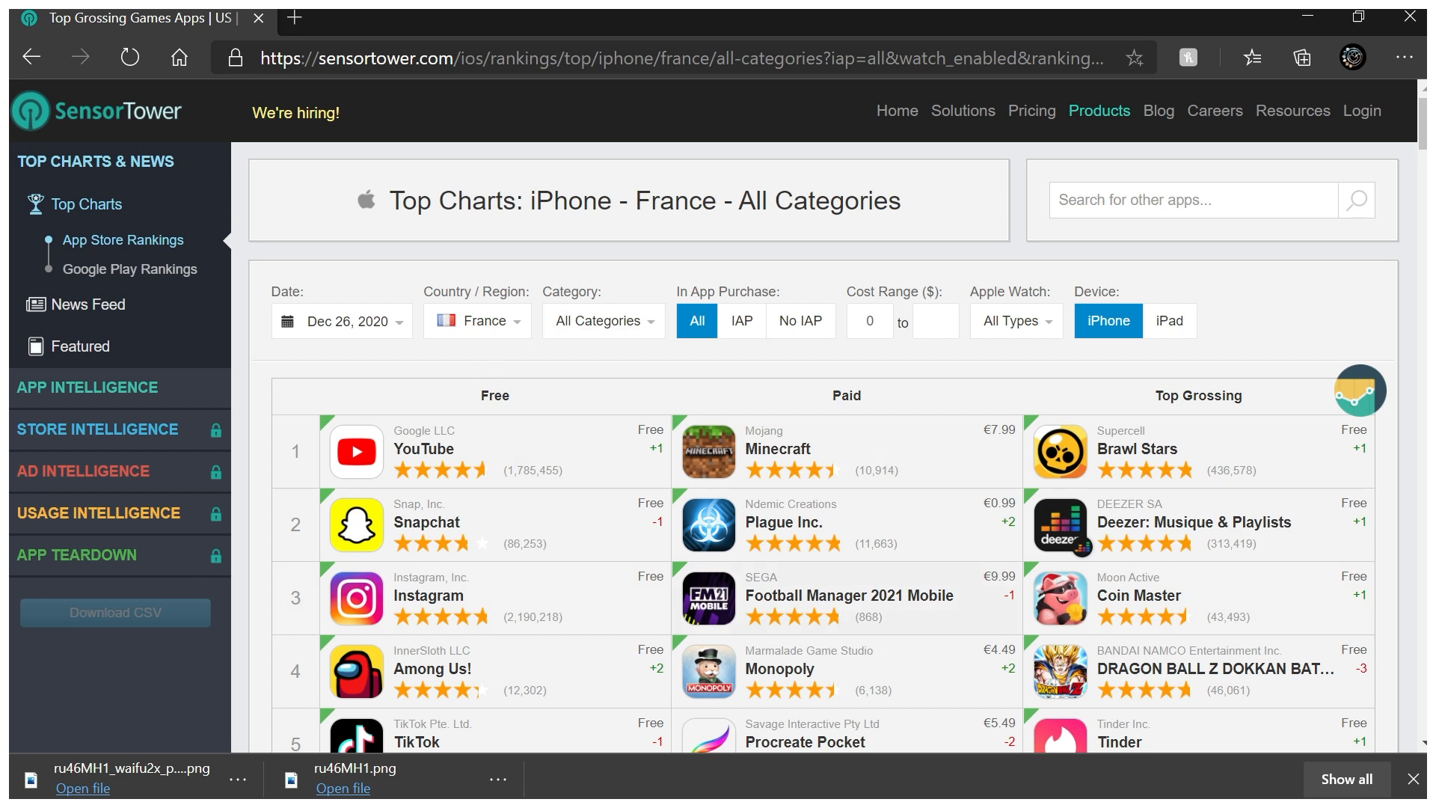
mouse_move(426, 282)
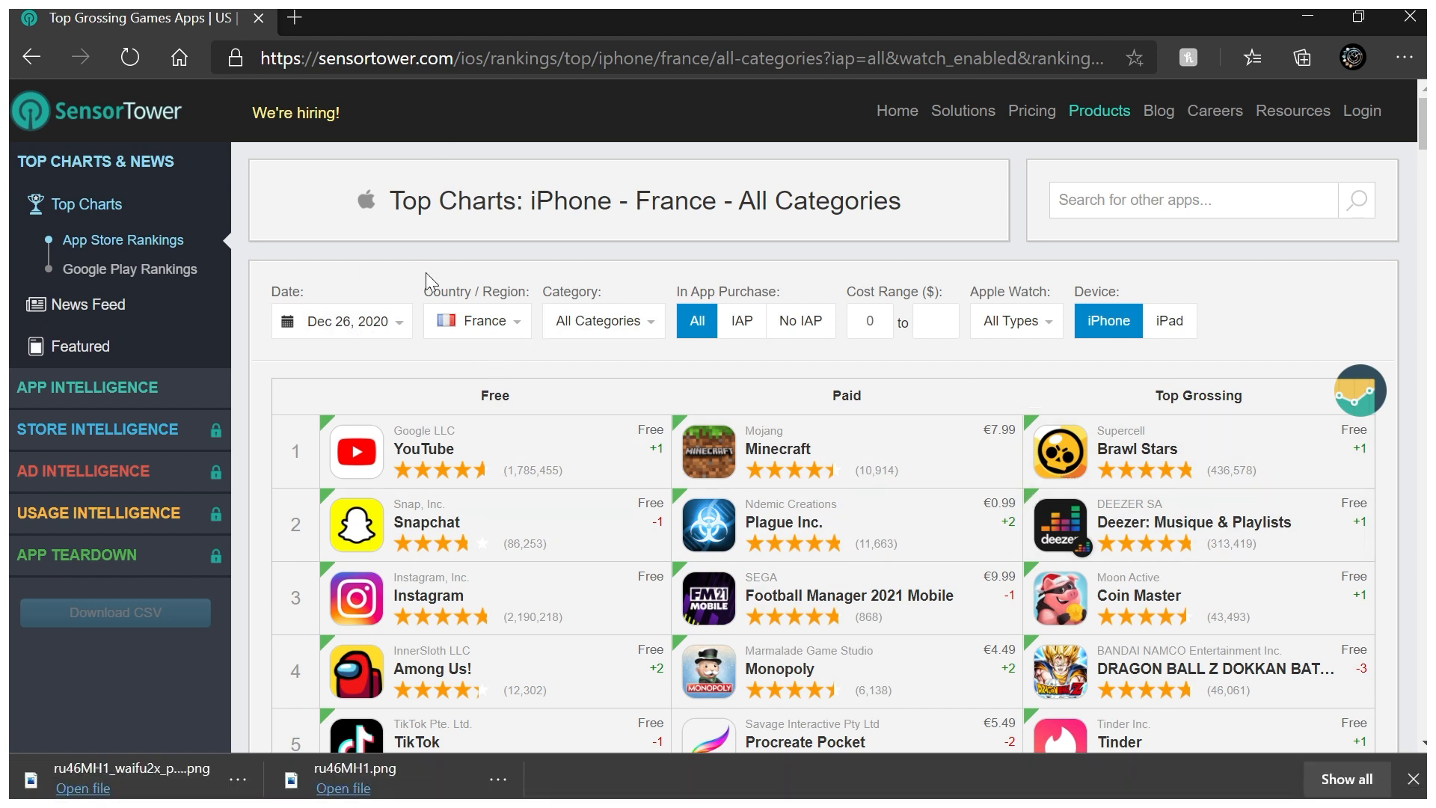
mouse_move(1139, 797)
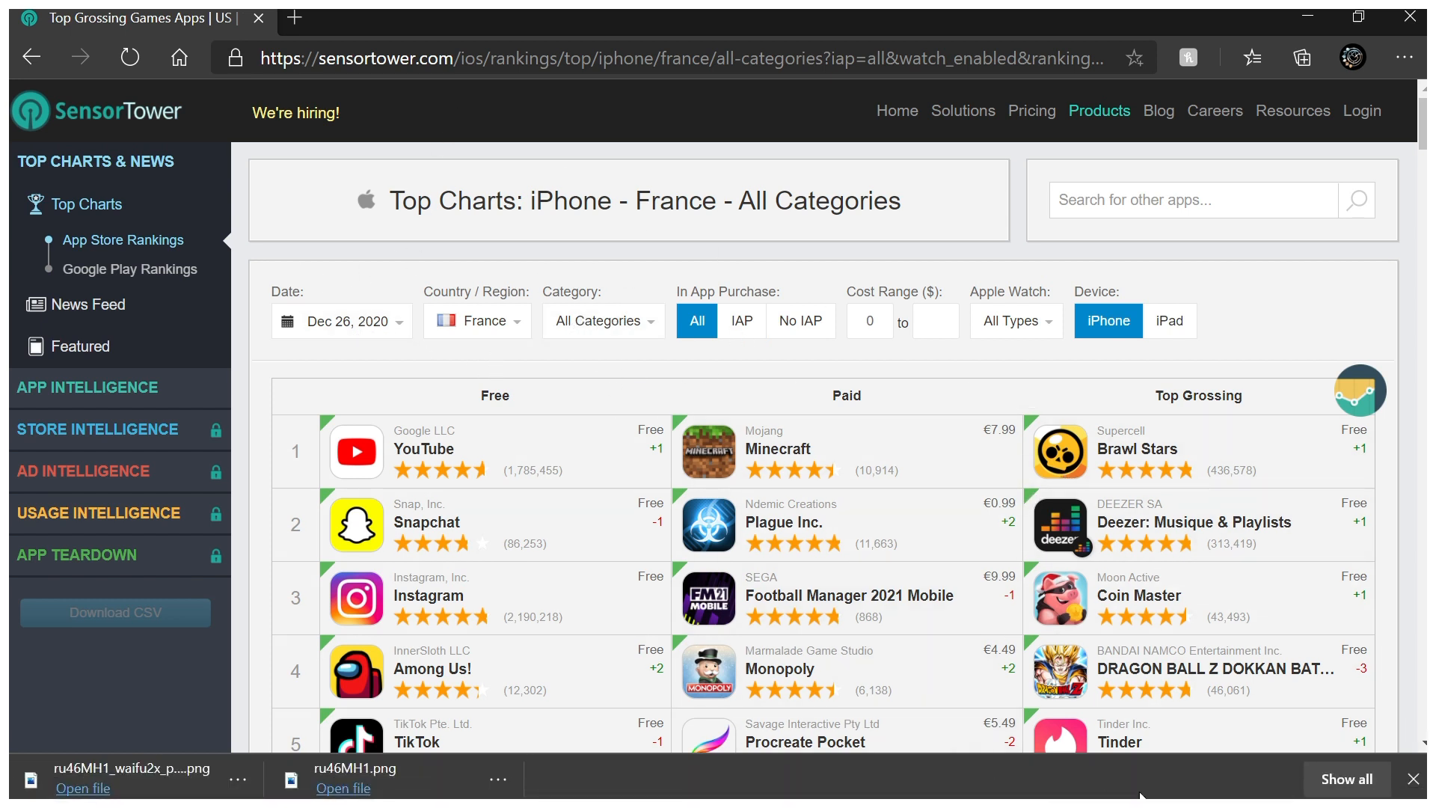
mouse_move(1087, 595)
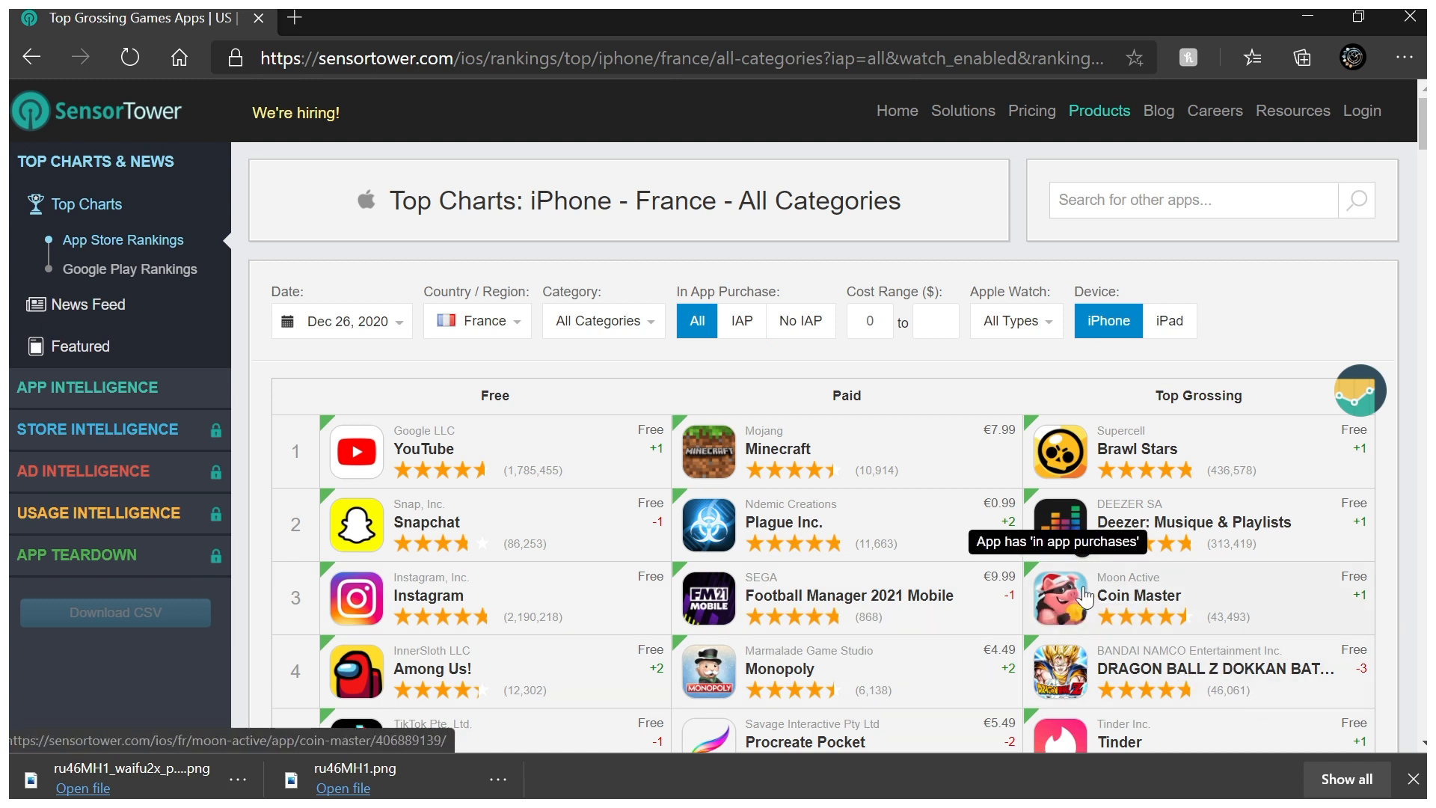
mouse_move(1310, 642)
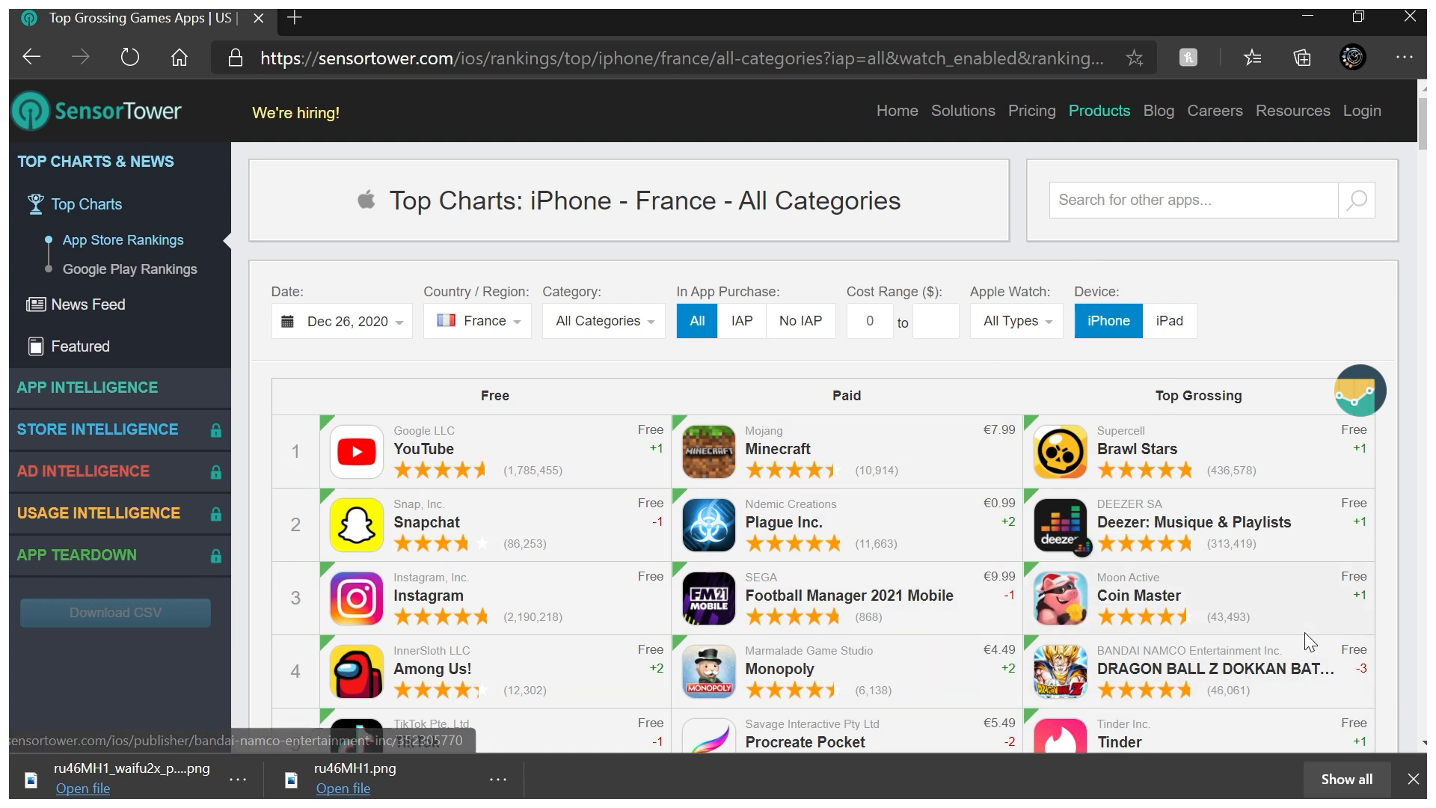
mouse_move(1061, 475)
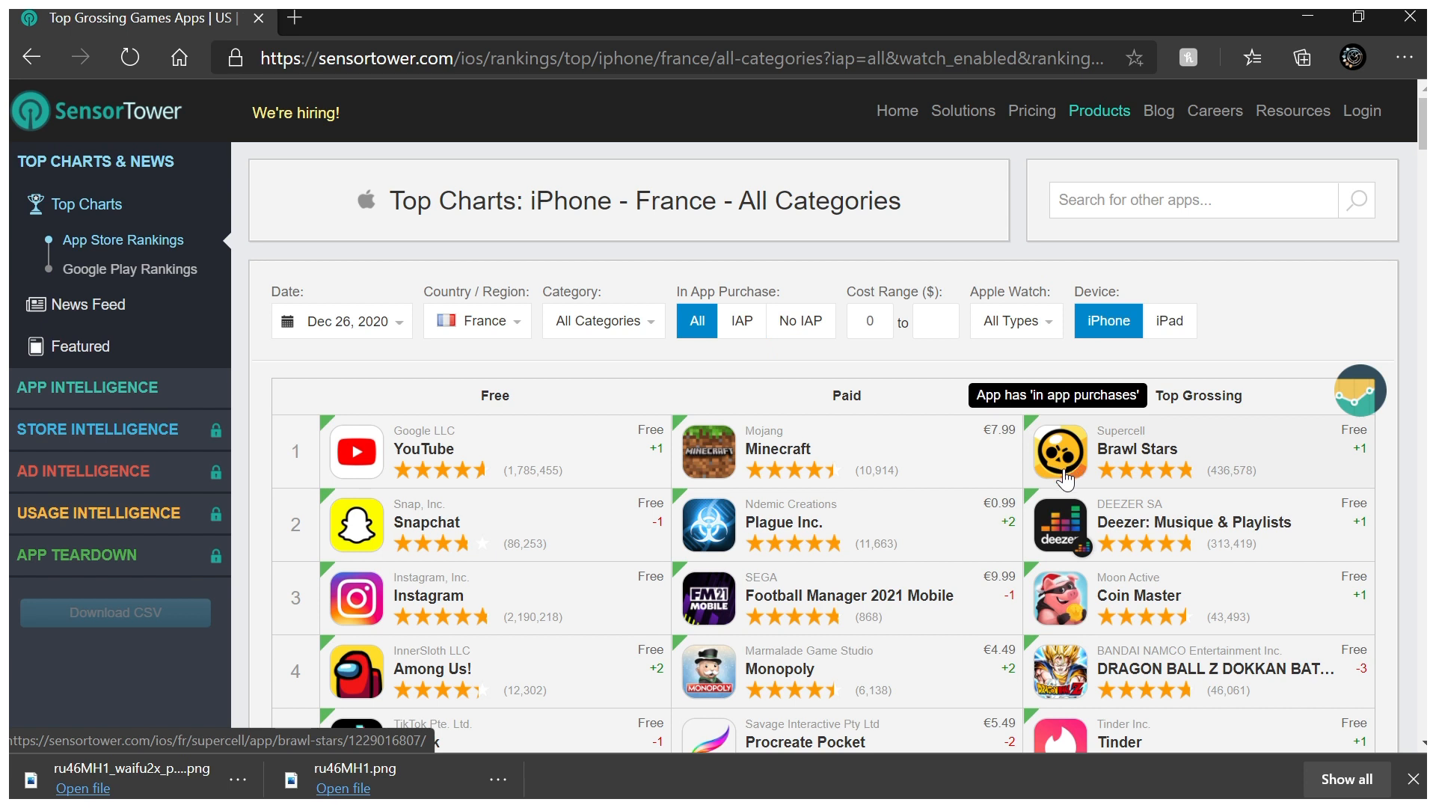
mouse_move(1062, 490)
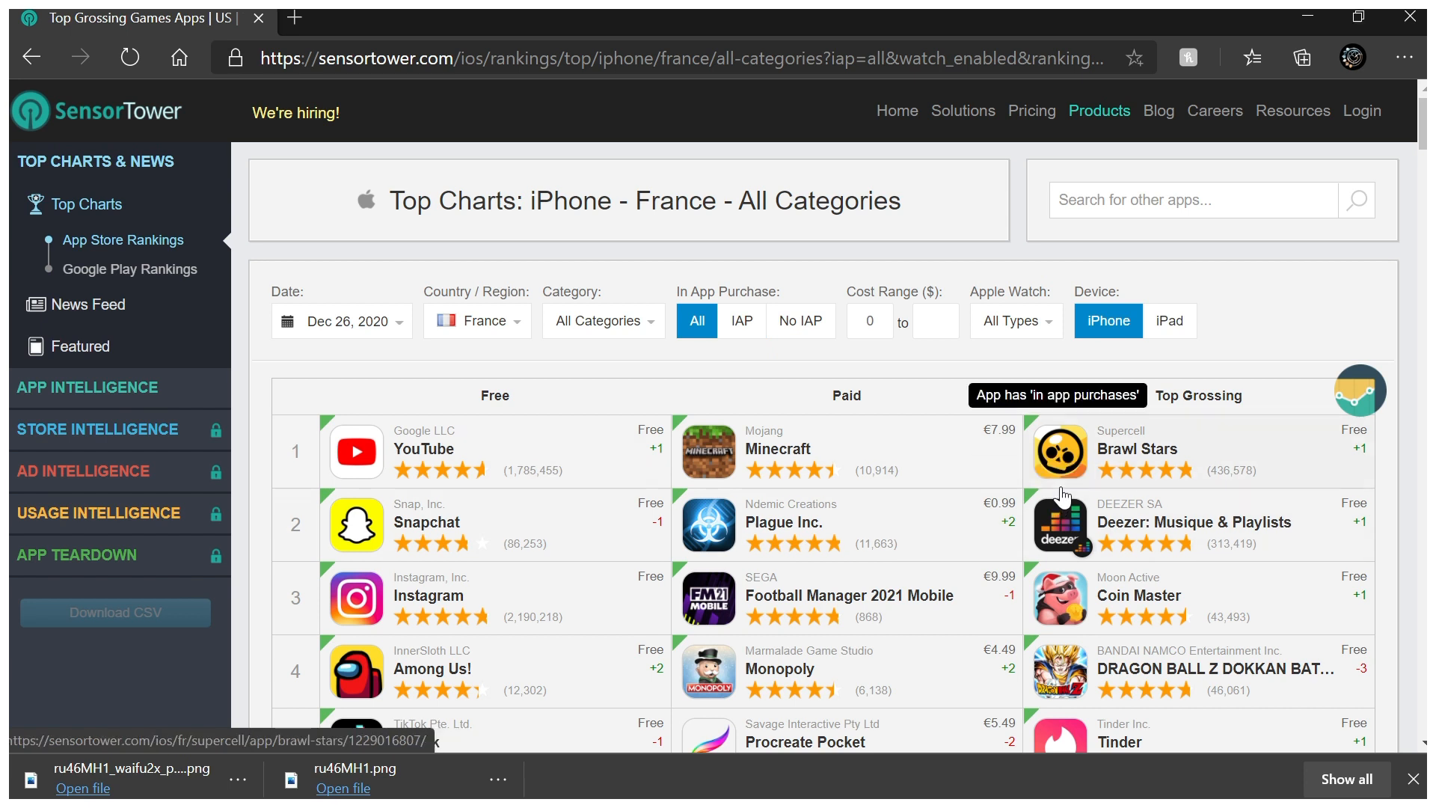
mouse_move(1058, 515)
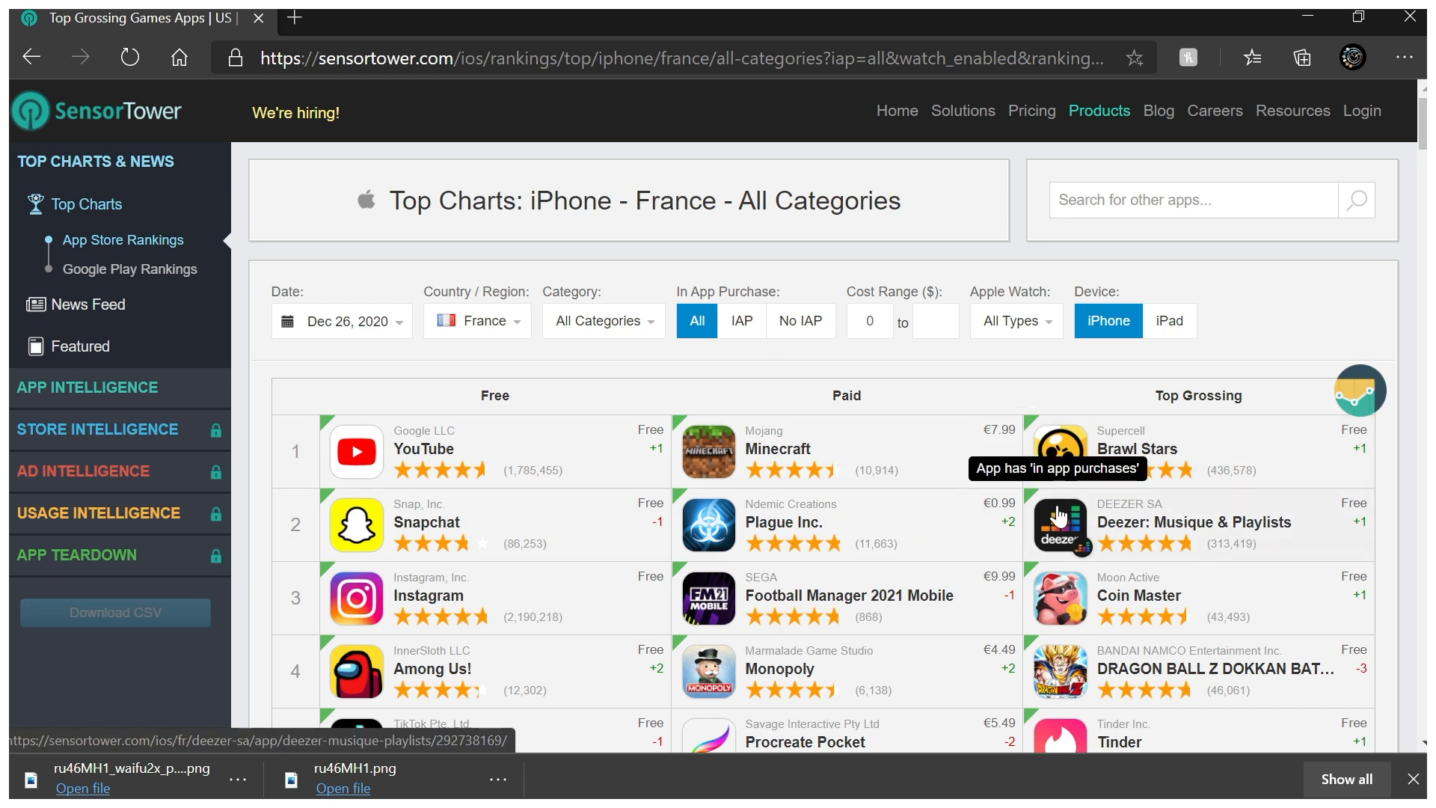